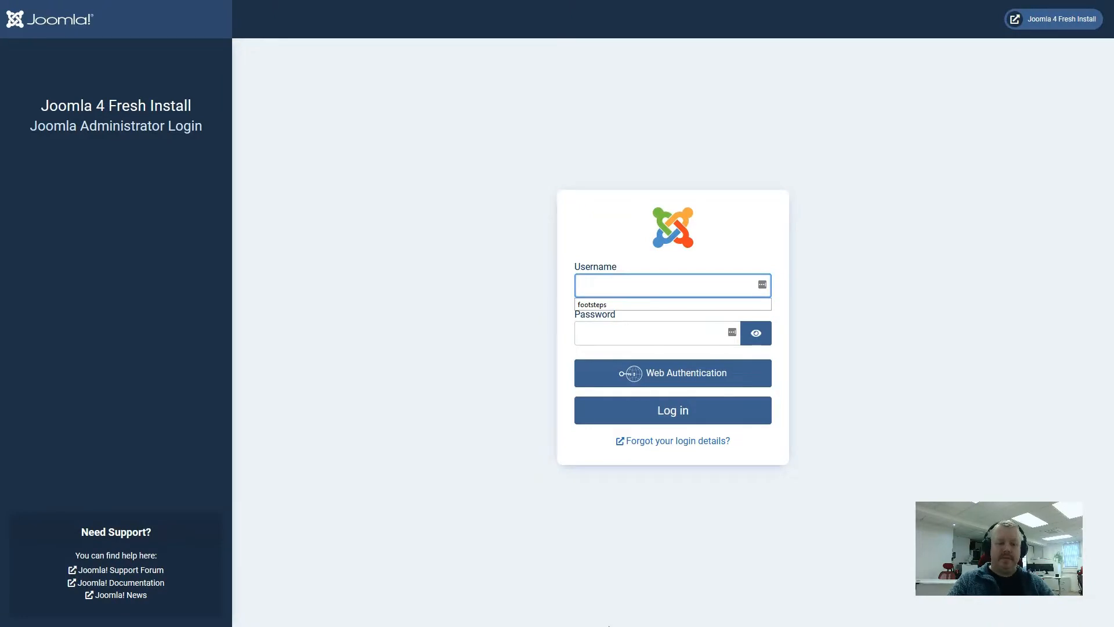
- Log in to the Joomla administrator and open the System Dashboard from the sidebar
{"action": "left_click", "coordinate": [671, 410]}
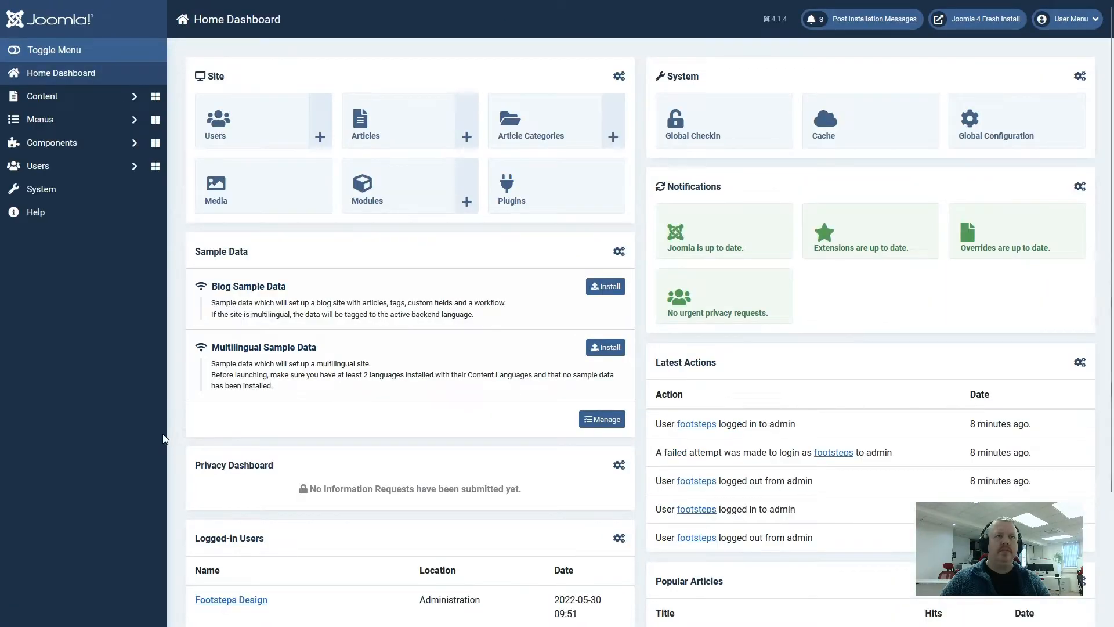
{"action": "left_click", "coordinate": [41, 189]}
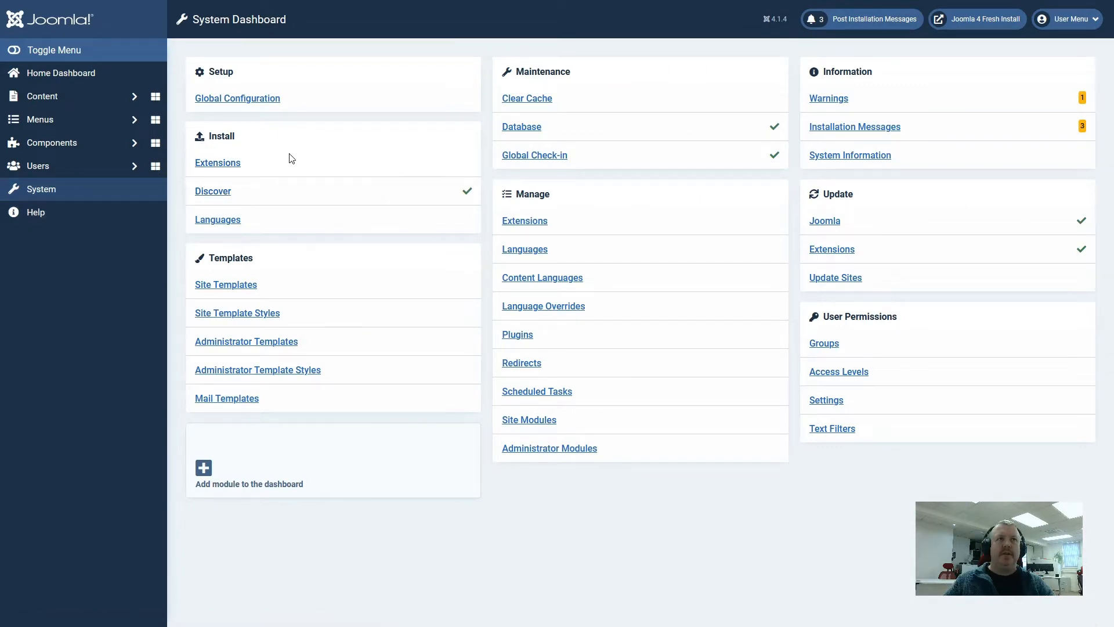
{"action": "mouse_move", "coordinate": [212, 191]}
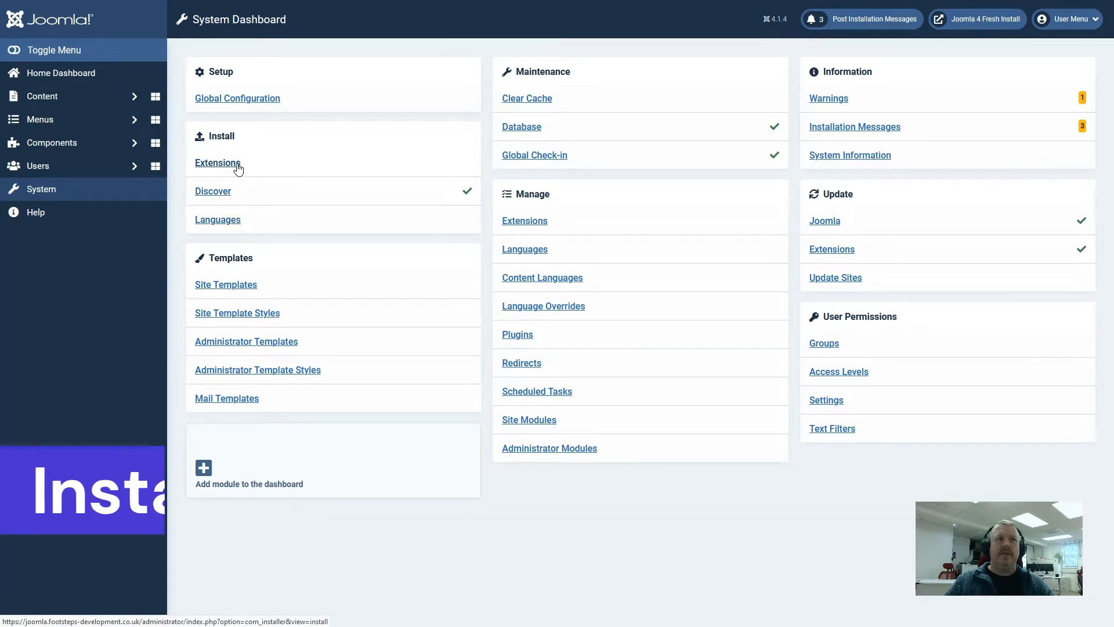
- Open Install > Extensions from the System Dashboard to reach the Upload Package File option
{"action": "left_click", "coordinate": [218, 162]}
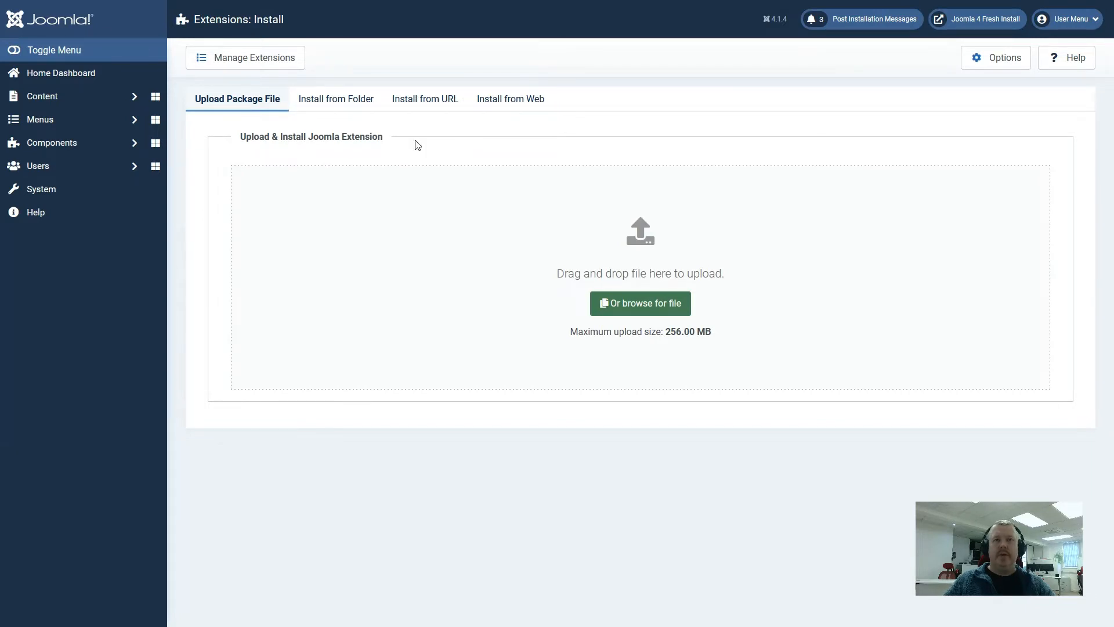
{"action": "mouse_move", "coordinate": [40, 190]}
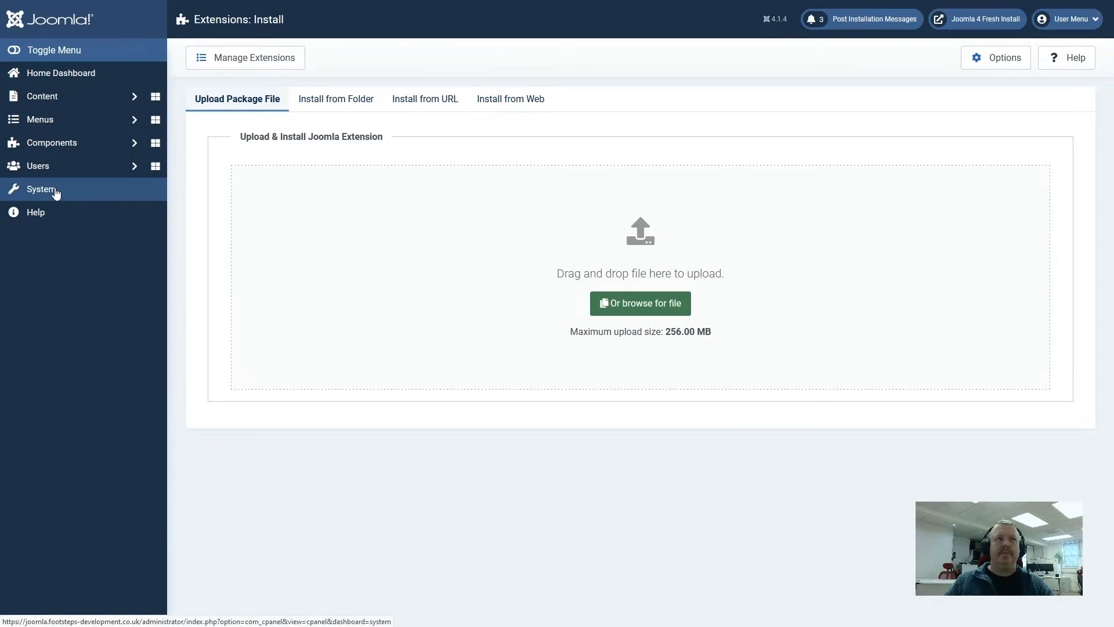
- Return to the System Dashboard and open Install > Discover, which finds no extensions
{"action": "left_click", "coordinate": [41, 189]}
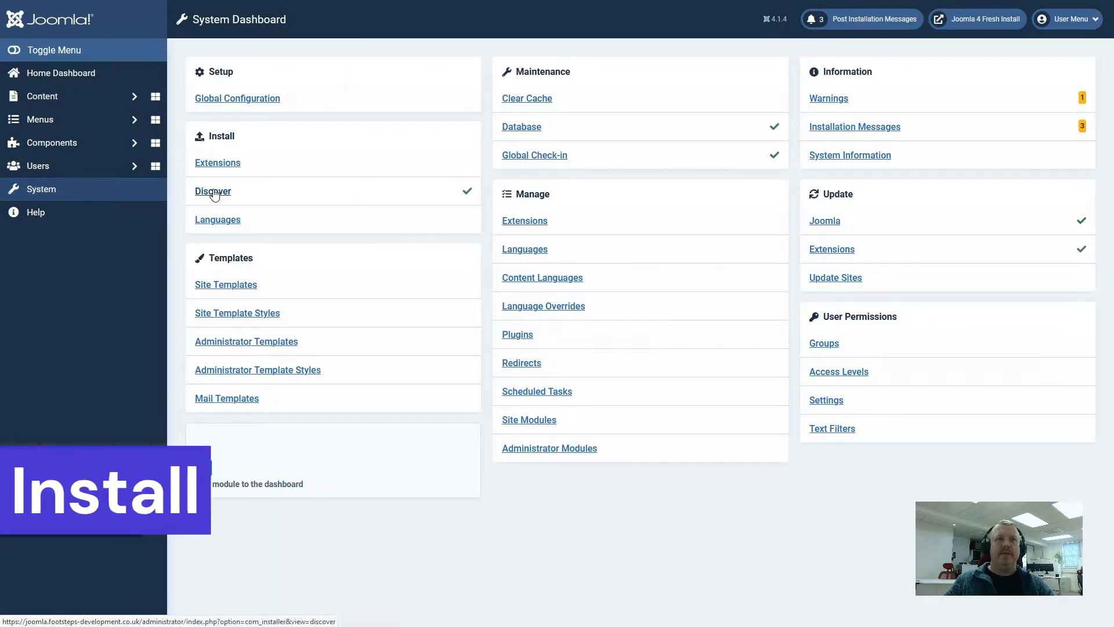
{"action": "left_click", "coordinate": [213, 191]}
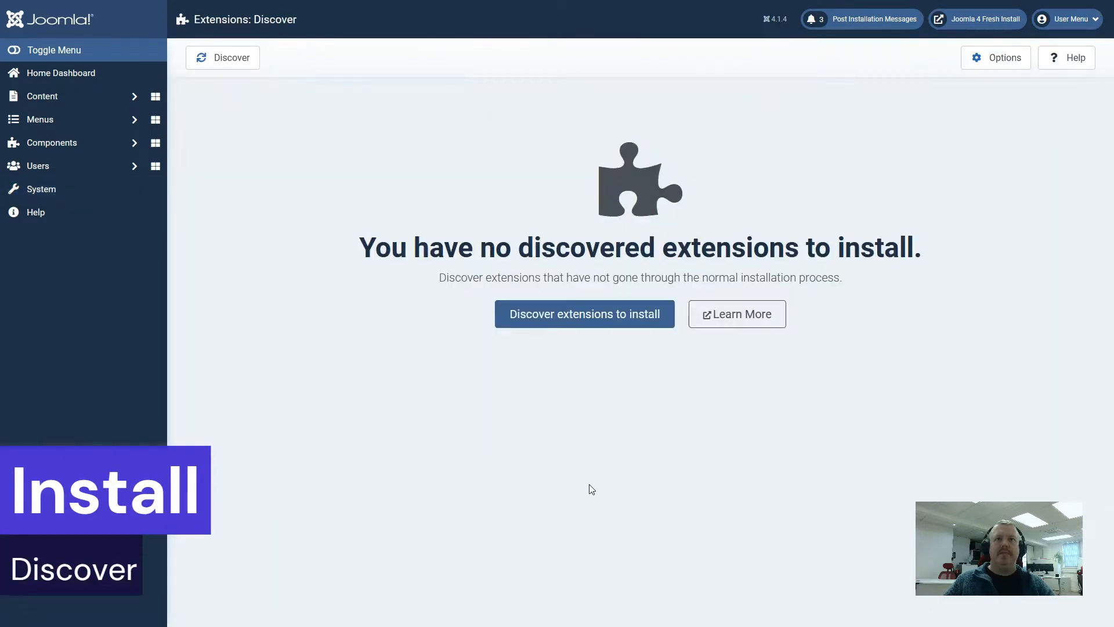
{"action": "mouse_move", "coordinate": [620, 495]}
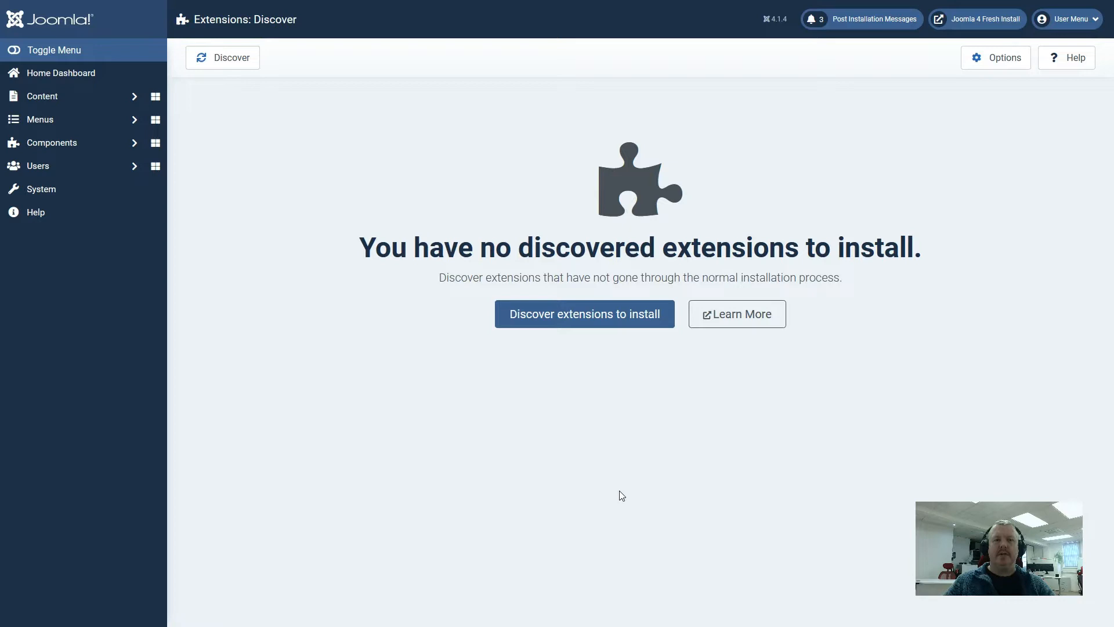
{"action": "mouse_move", "coordinate": [611, 493]}
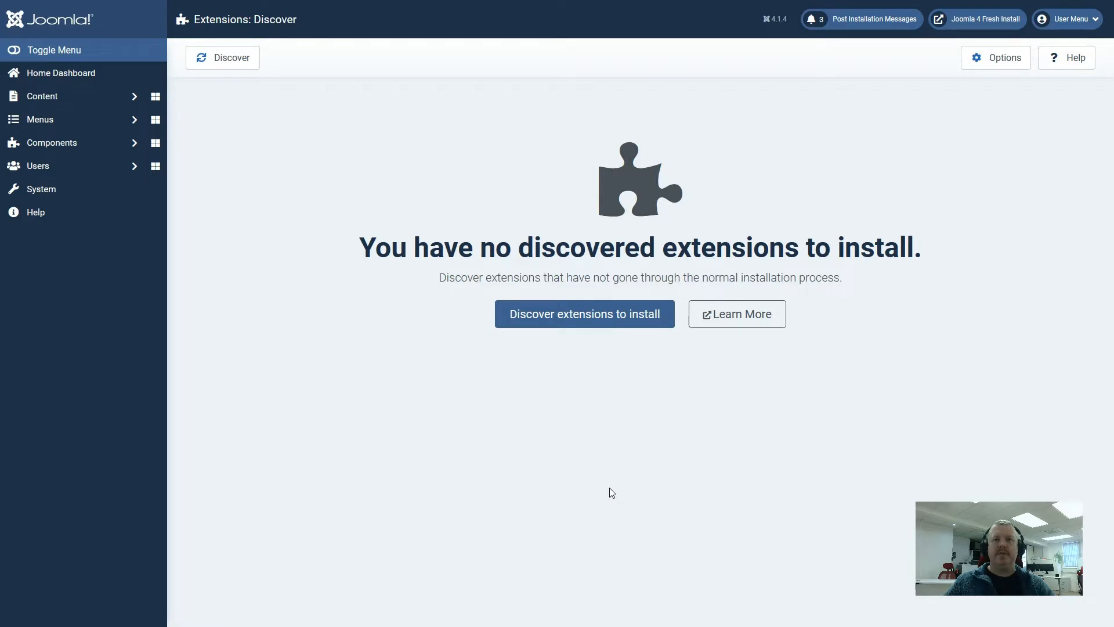
- Browse the installable language packs under Install > Languages, then return to the System Dashboard
{"action": "left_click", "coordinate": [41, 188]}
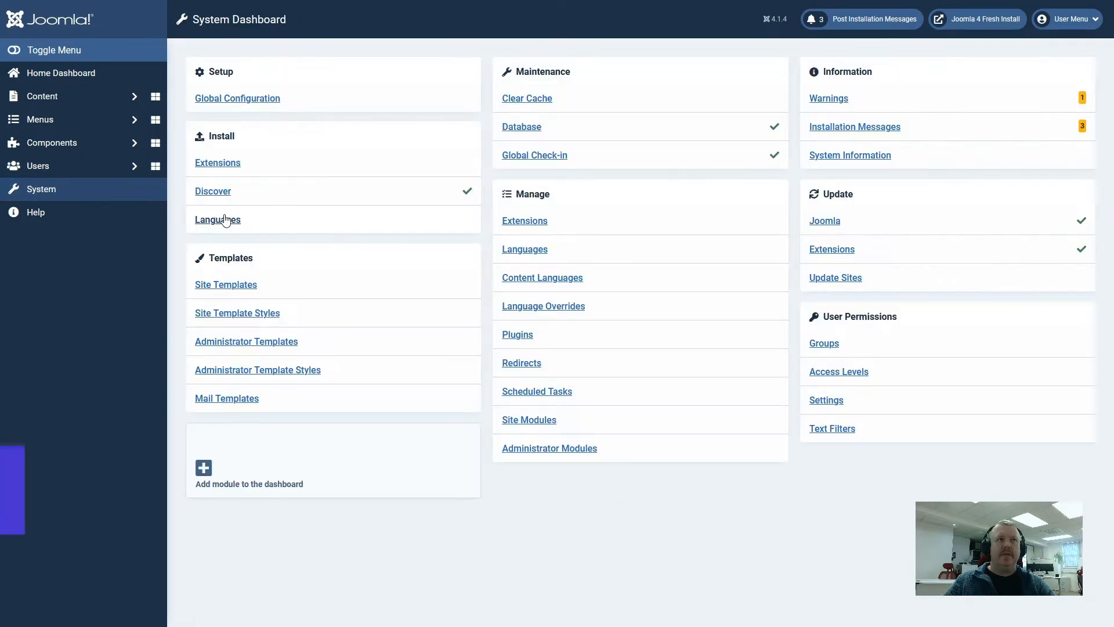
{"action": "left_click", "coordinate": [218, 218]}
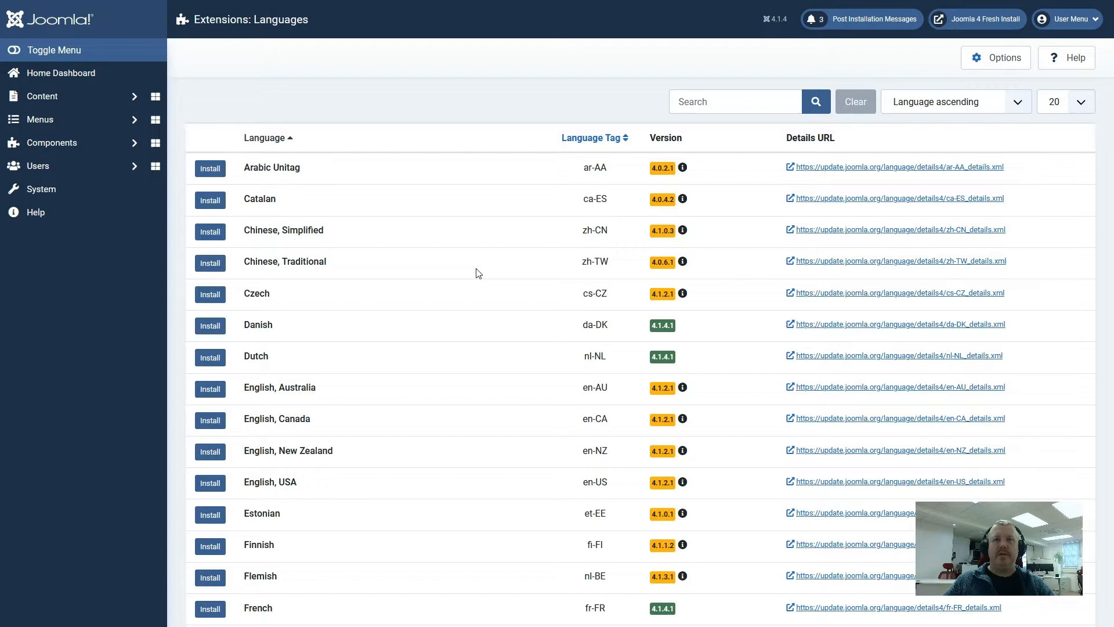
{"action": "left_click", "coordinate": [41, 189]}
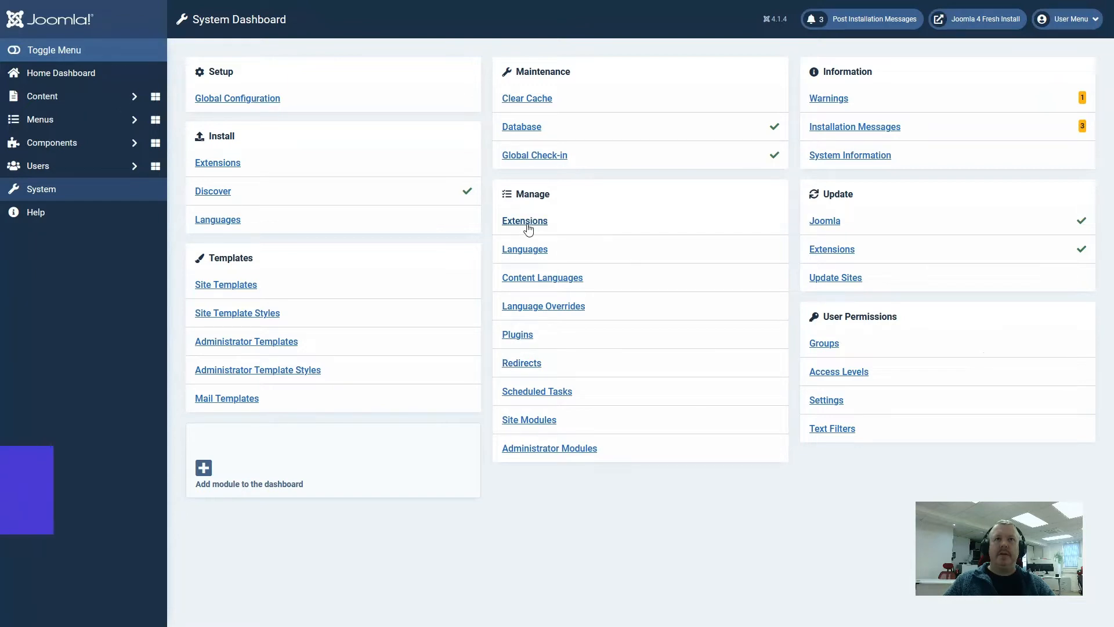
{"action": "left_click", "coordinate": [525, 221]}
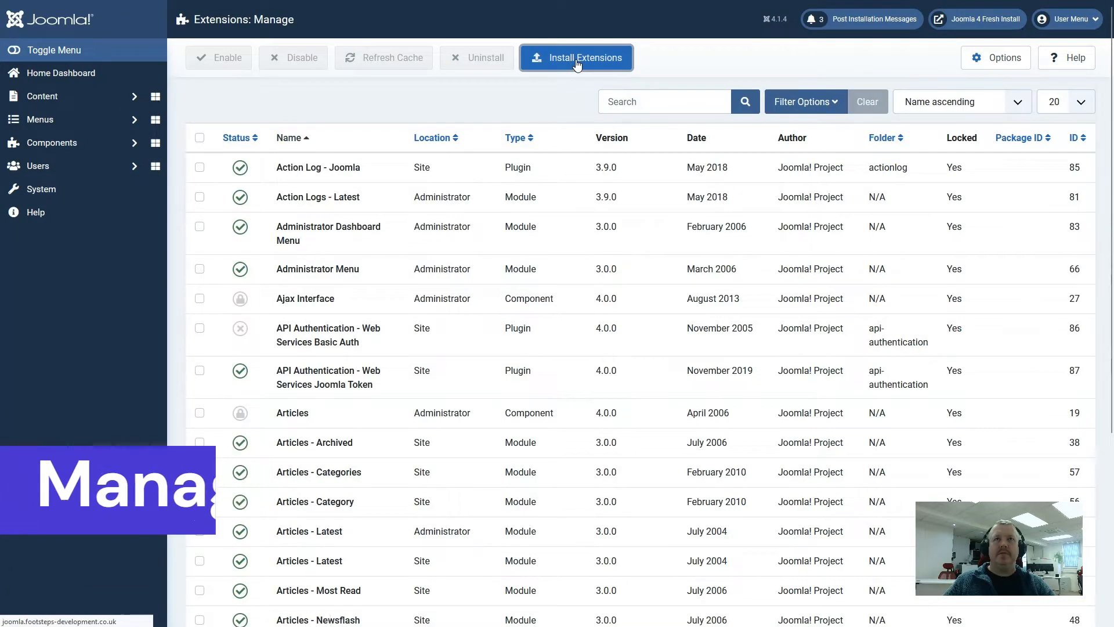
{"action": "left_click", "coordinate": [575, 57]}
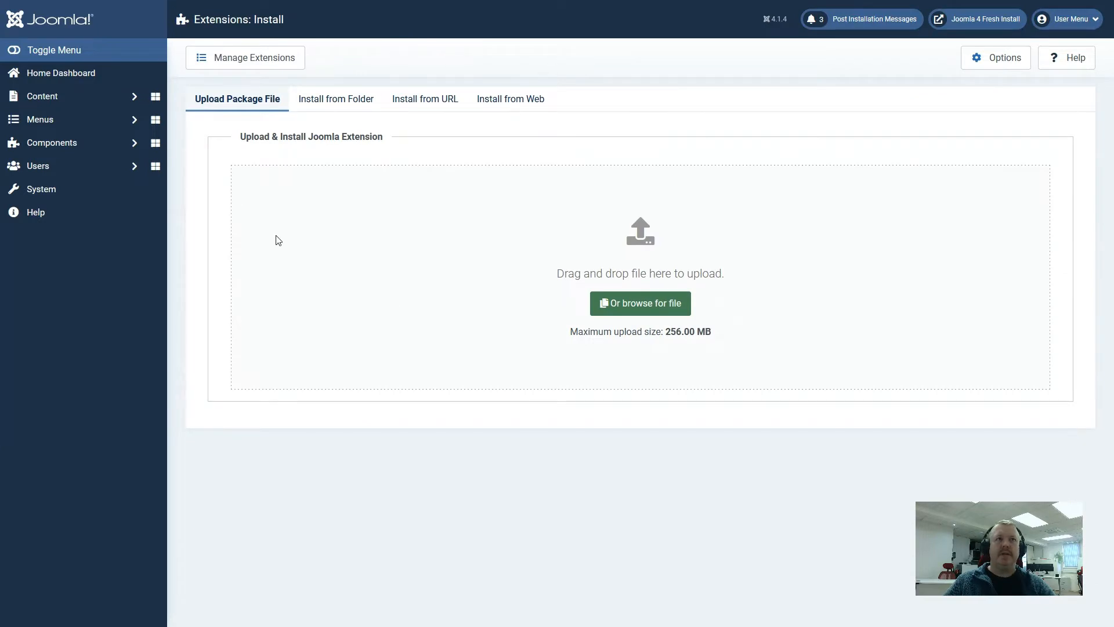
{"action": "left_click", "coordinate": [42, 189]}
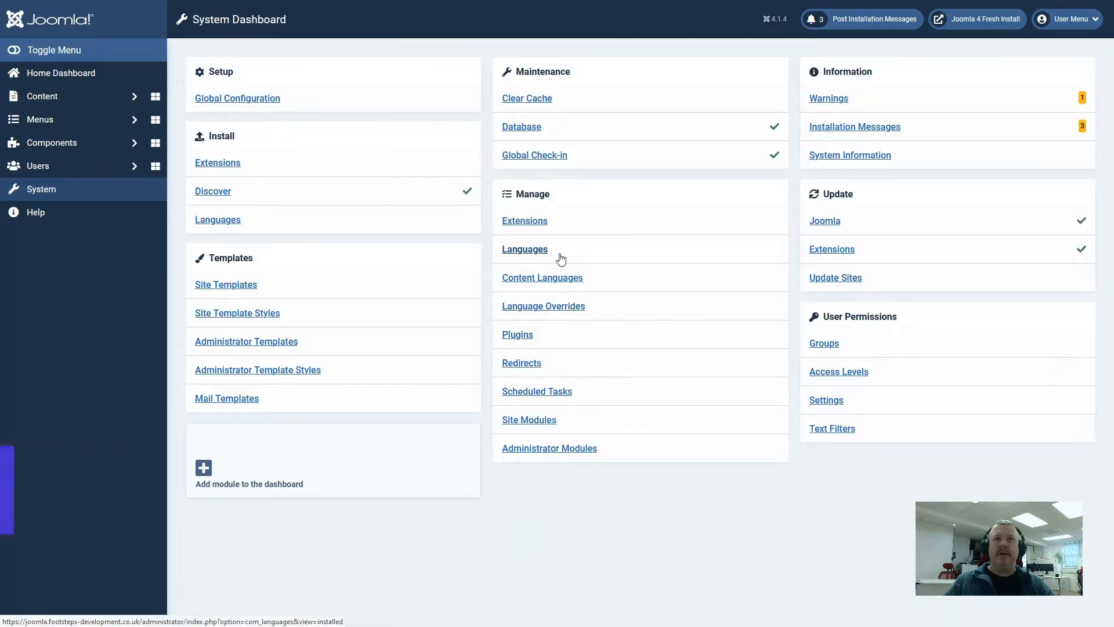
{"action": "left_click", "coordinate": [525, 249]}
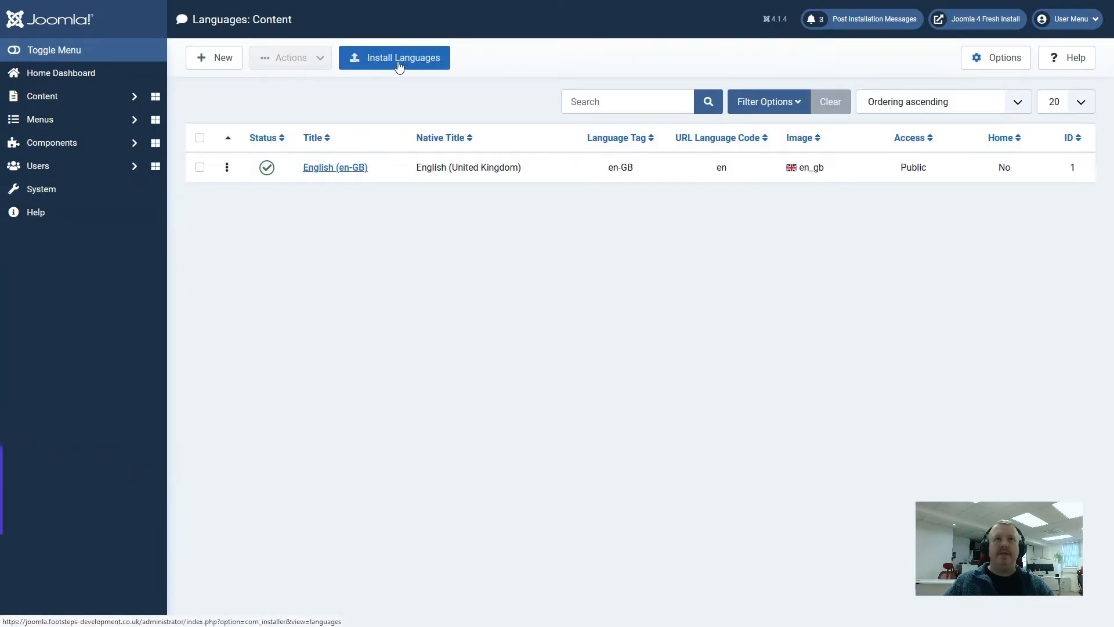
{"action": "left_click", "coordinate": [395, 57]}
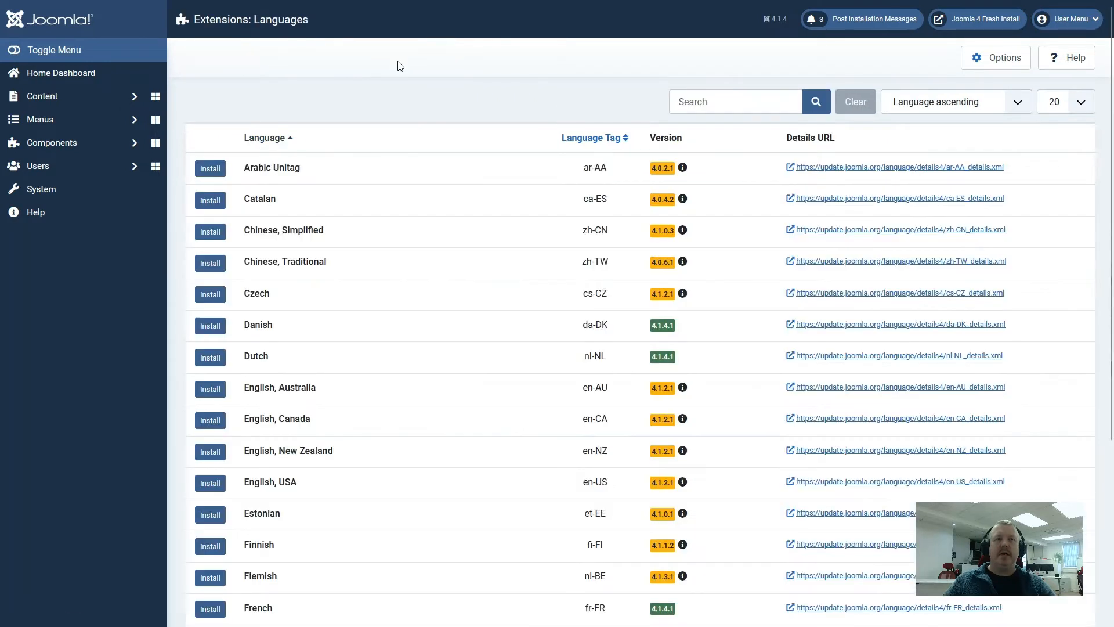
{"action": "mouse_move", "coordinate": [41, 189]}
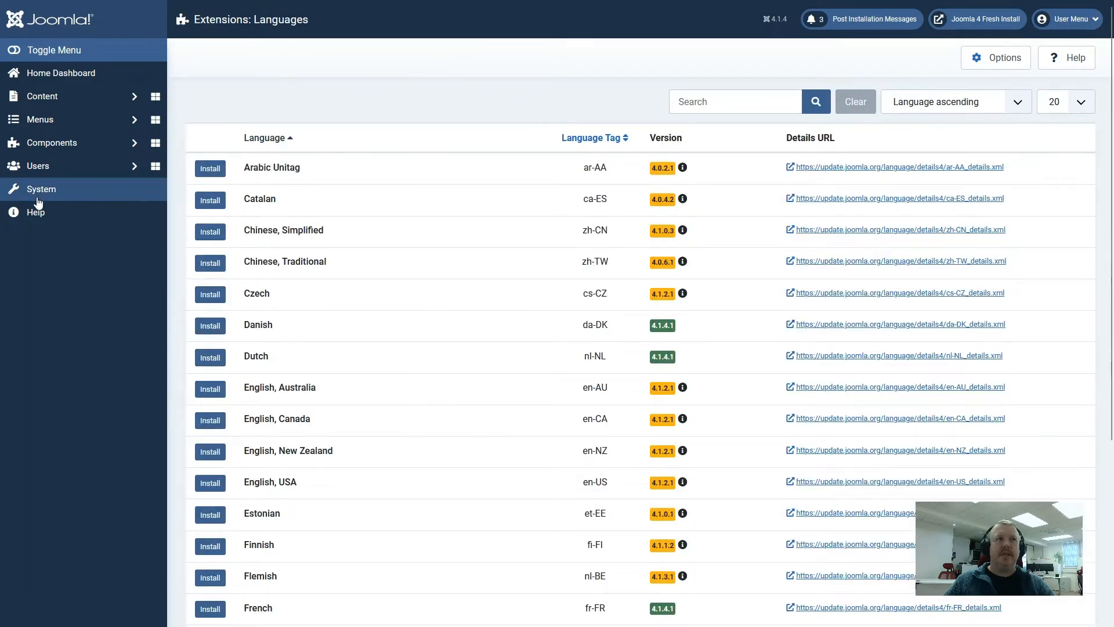
{"action": "left_click", "coordinate": [39, 189]}
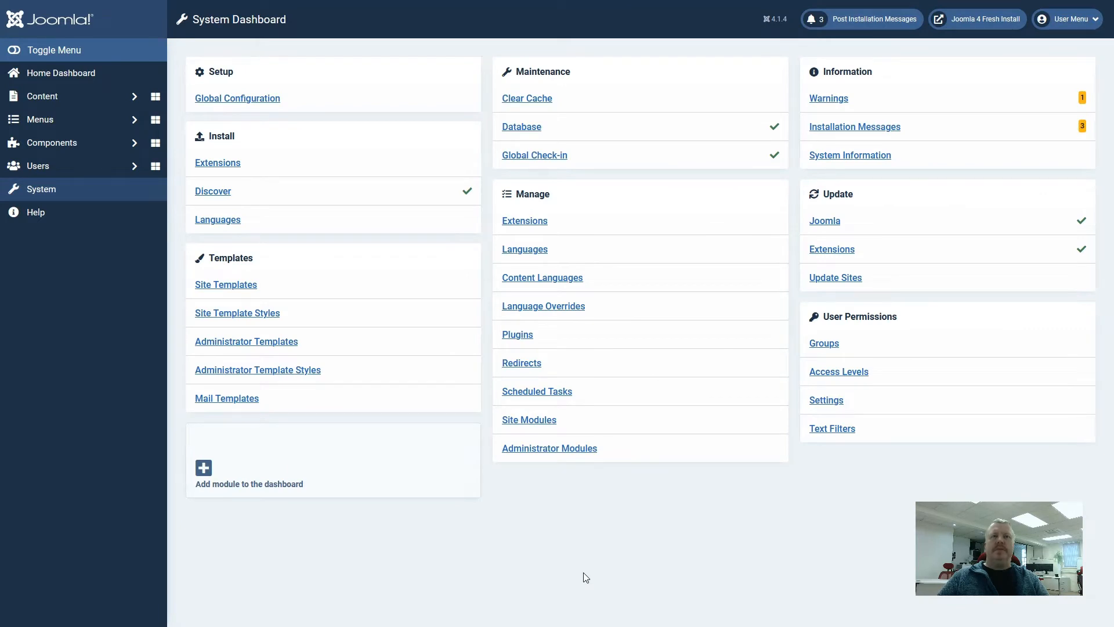
{"action": "mouse_move", "coordinate": [601, 573]}
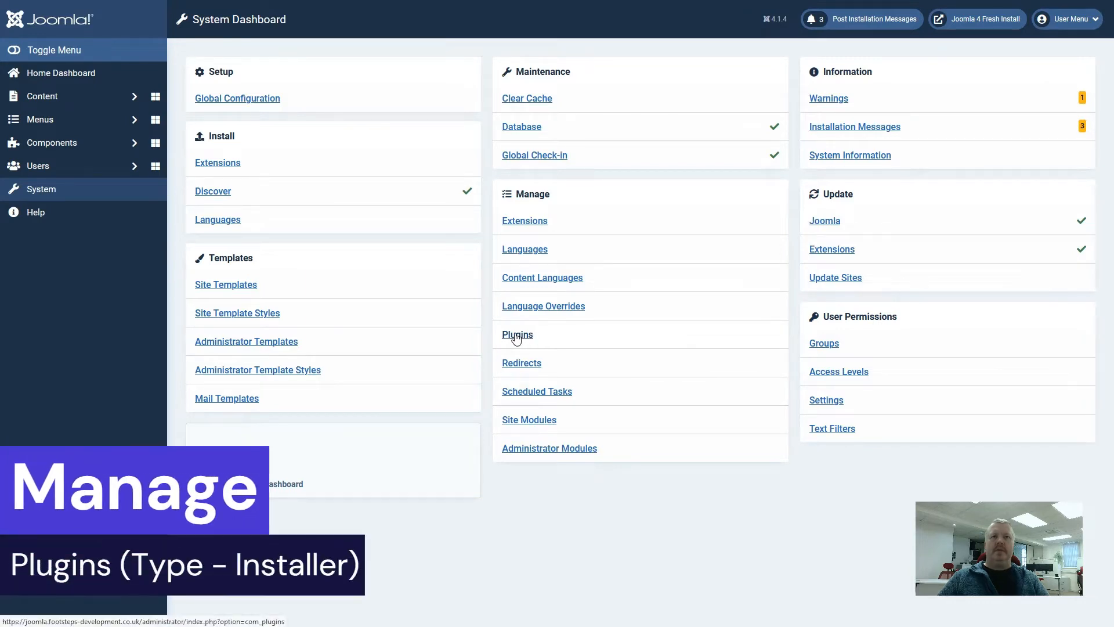
- Filter the Plugins list to installer plugins and review the Install from Upload plugin
{"action": "left_click", "coordinate": [517, 335]}
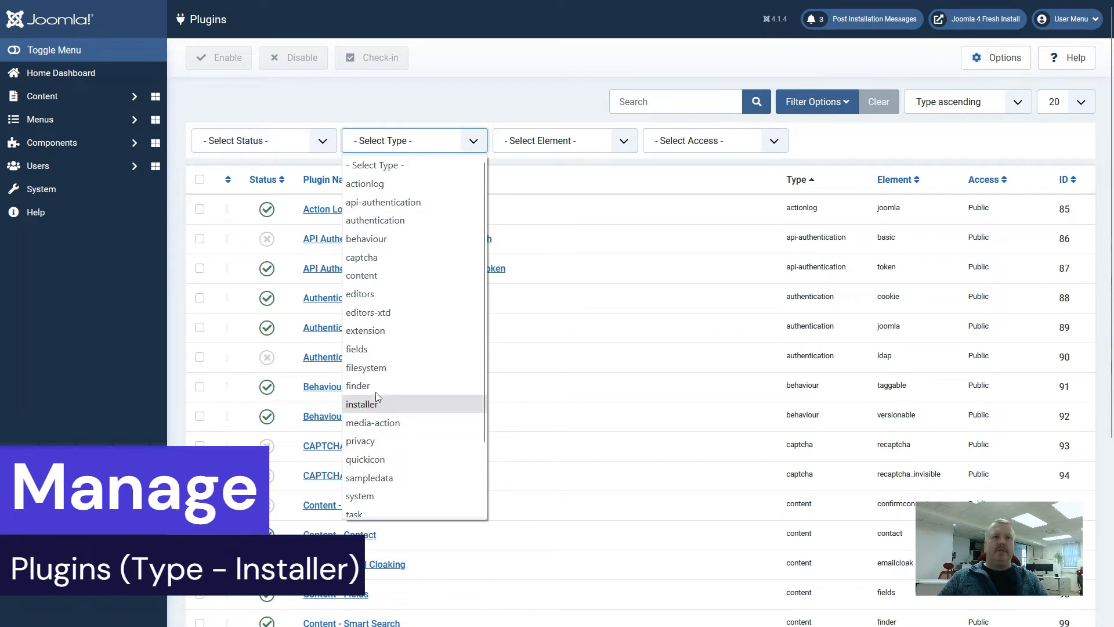
{"action": "left_click", "coordinate": [363, 404]}
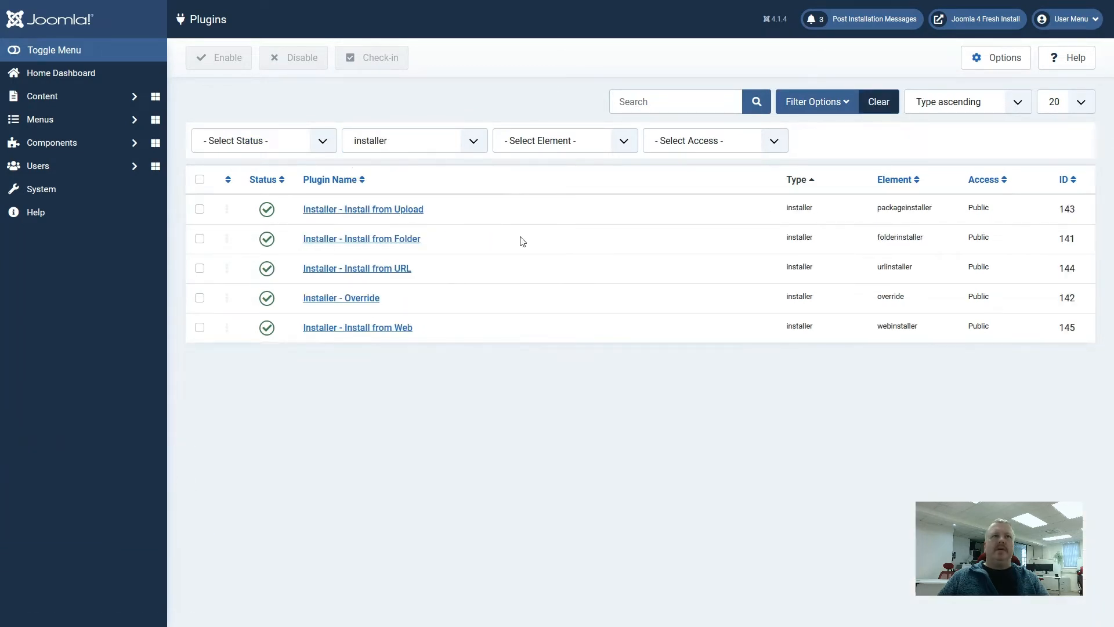
{"action": "mouse_move", "coordinate": [428, 218]}
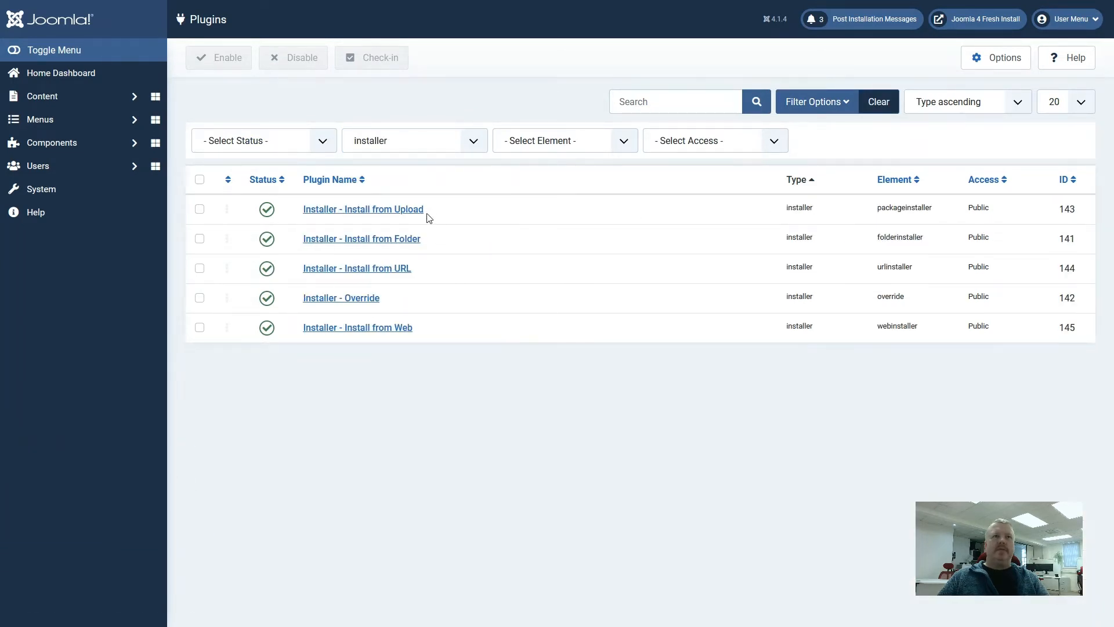
{"action": "mouse_move", "coordinate": [431, 269]}
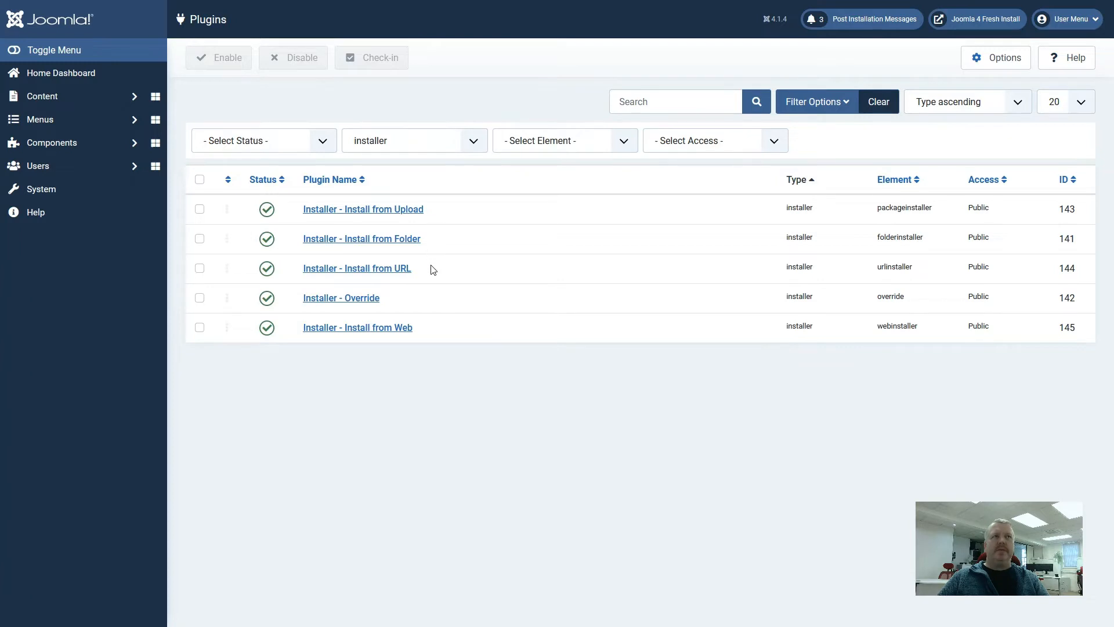
{"action": "mouse_move", "coordinate": [472, 266]}
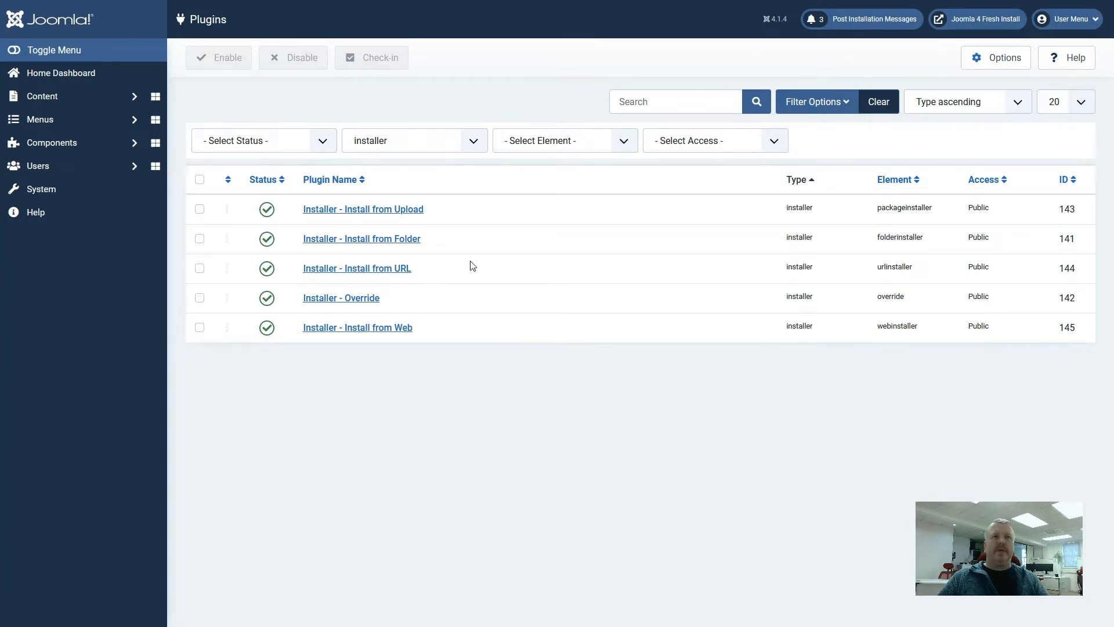
{"action": "left_click", "coordinate": [364, 209]}
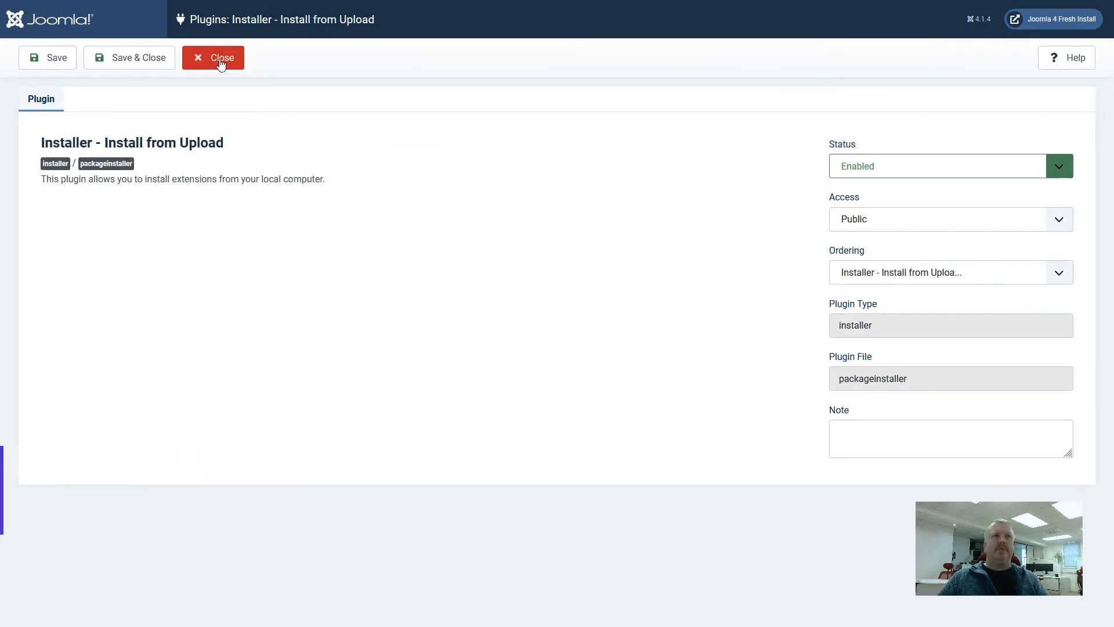
{"action": "left_click", "coordinate": [212, 58]}
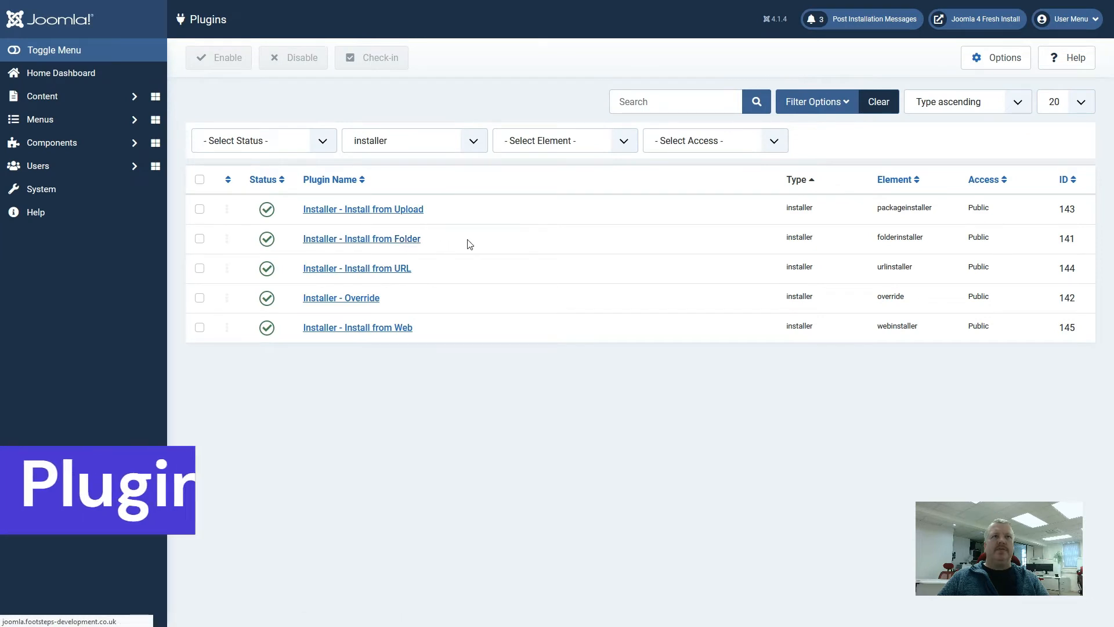
- Review the Install from Web plugin, then return to the System Dashboard
{"action": "left_click", "coordinate": [361, 238]}
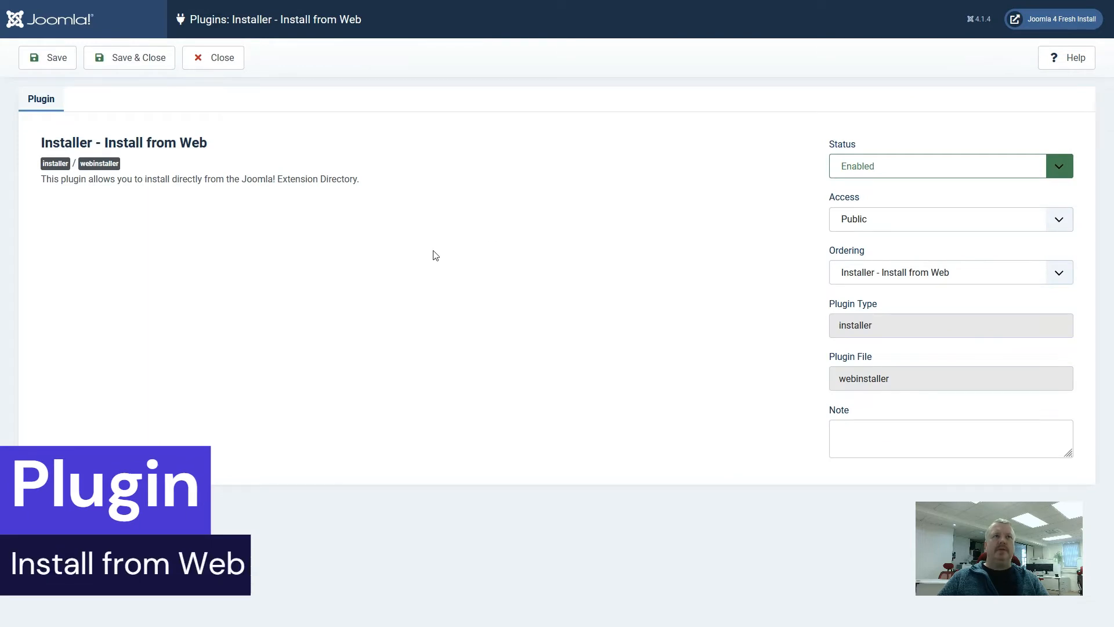
{"action": "left_click", "coordinate": [213, 57]}
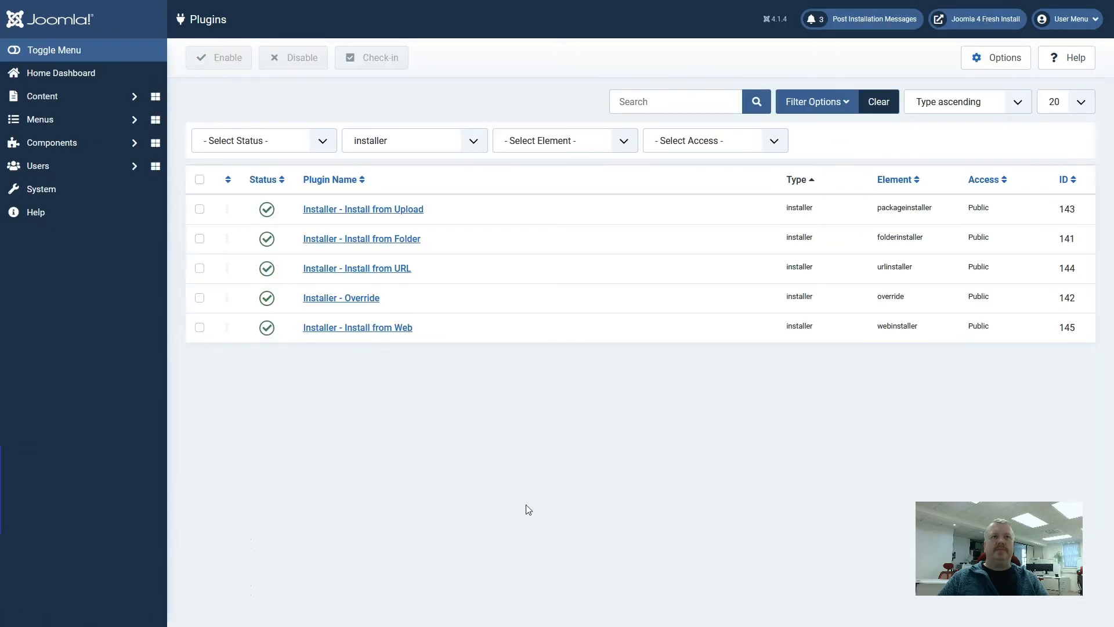
{"action": "left_click", "coordinate": [39, 189]}
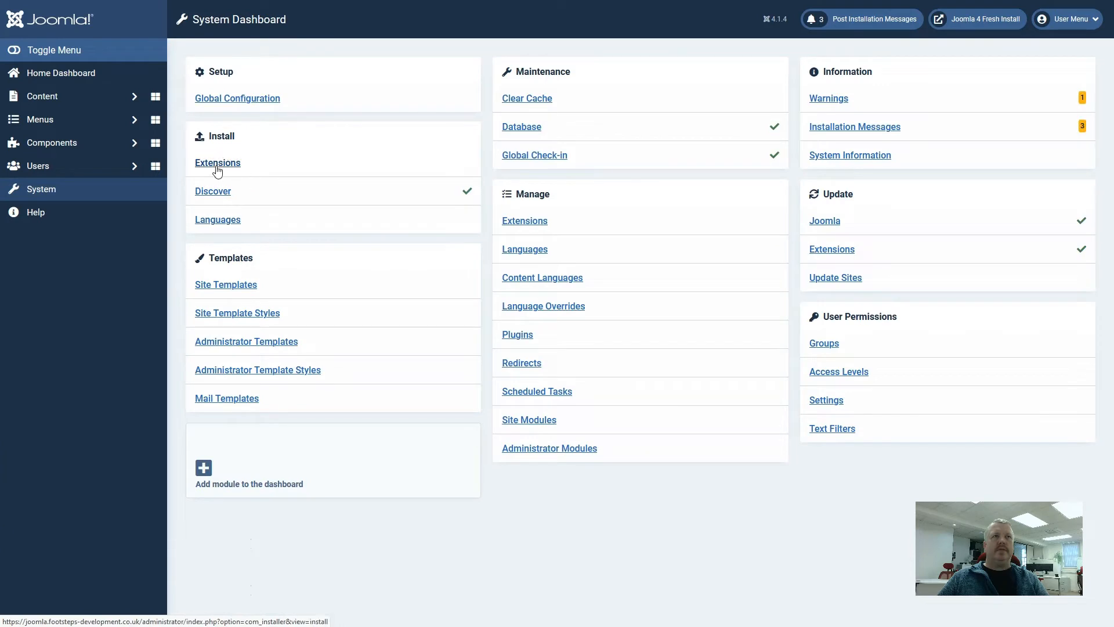
- Open Install > Extensions again and highlight the 256.00 MB maximum upload size
{"action": "left_click", "coordinate": [217, 163]}
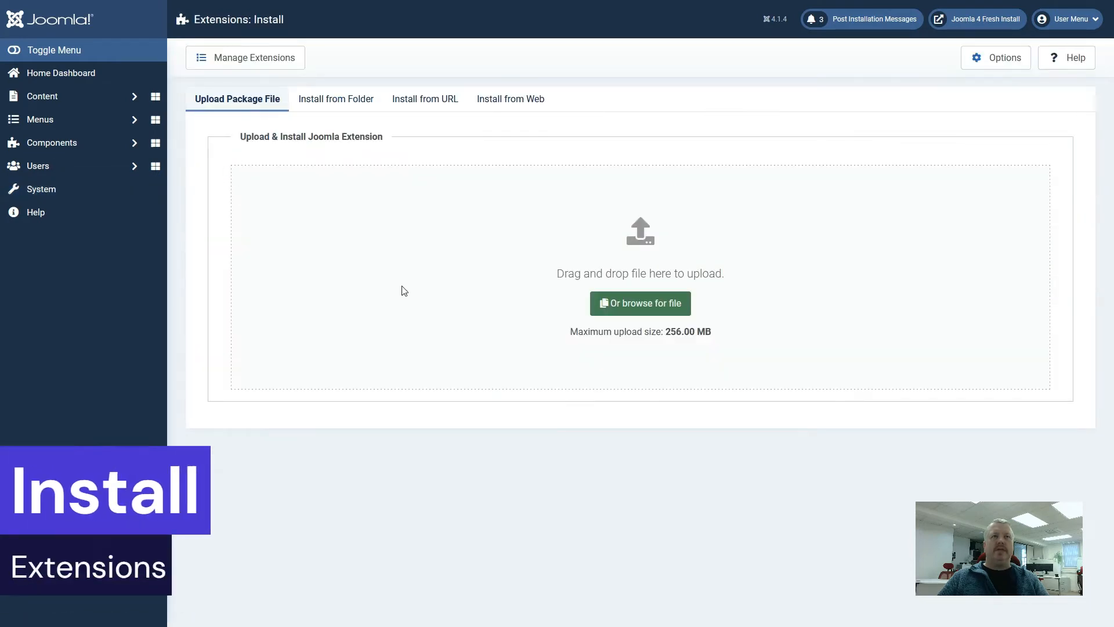
{"action": "mouse_move", "coordinate": [425, 99]}
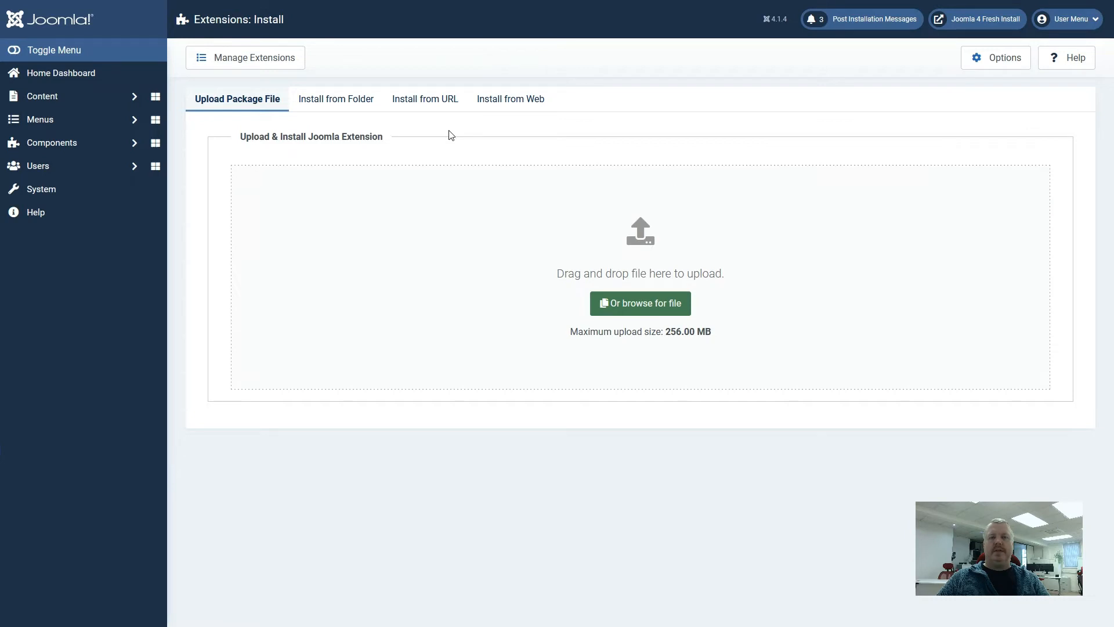
{"action": "mouse_move", "coordinate": [716, 395]}
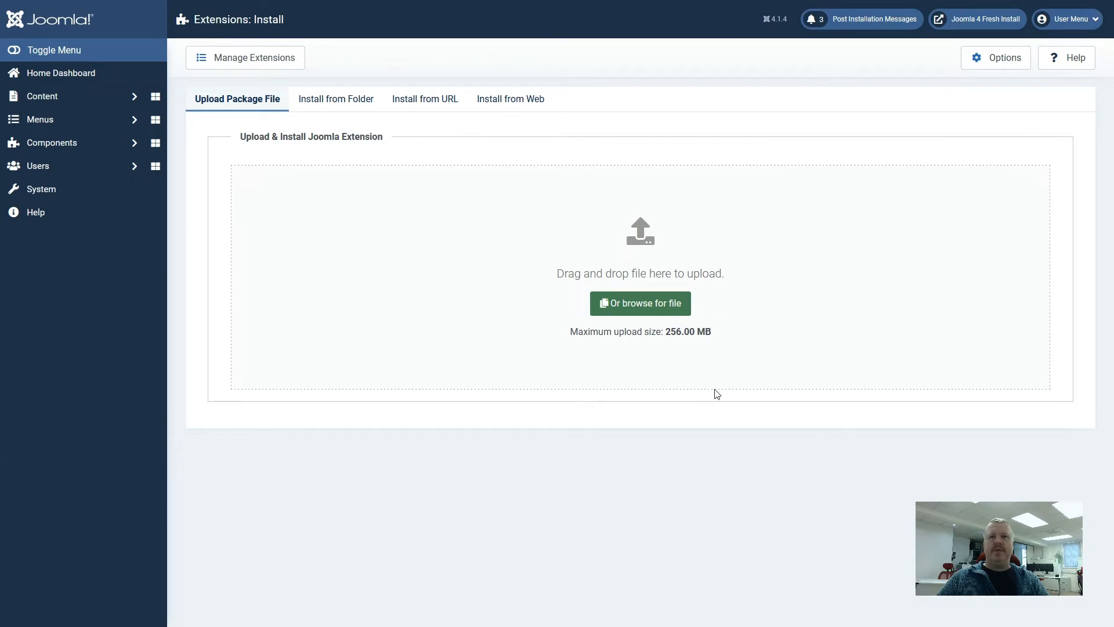
{"action": "double_click", "coordinate": [687, 332]}
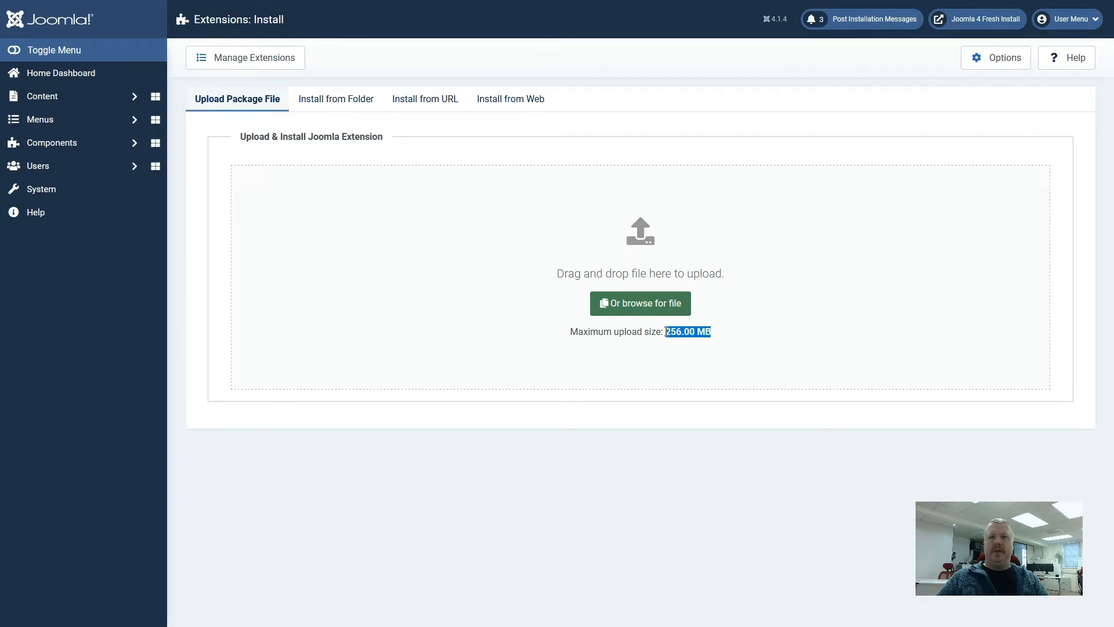
{"action": "mouse_move", "coordinate": [692, 367]}
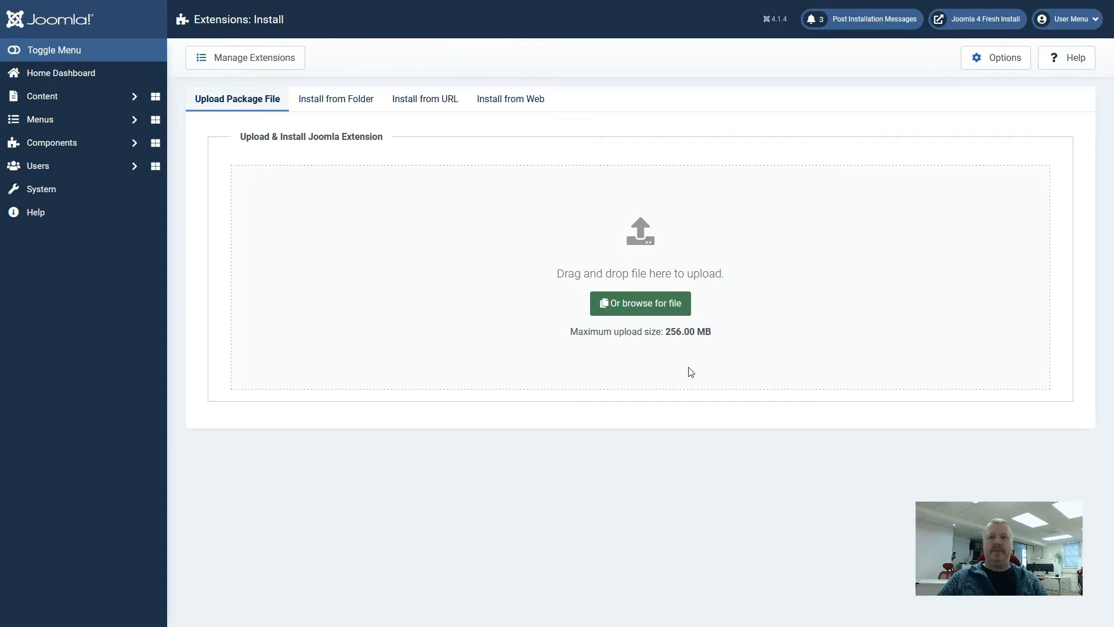
- View the Install from Folder tab's tmp path, then switch to Install from URL
{"action": "left_click", "coordinate": [335, 99]}
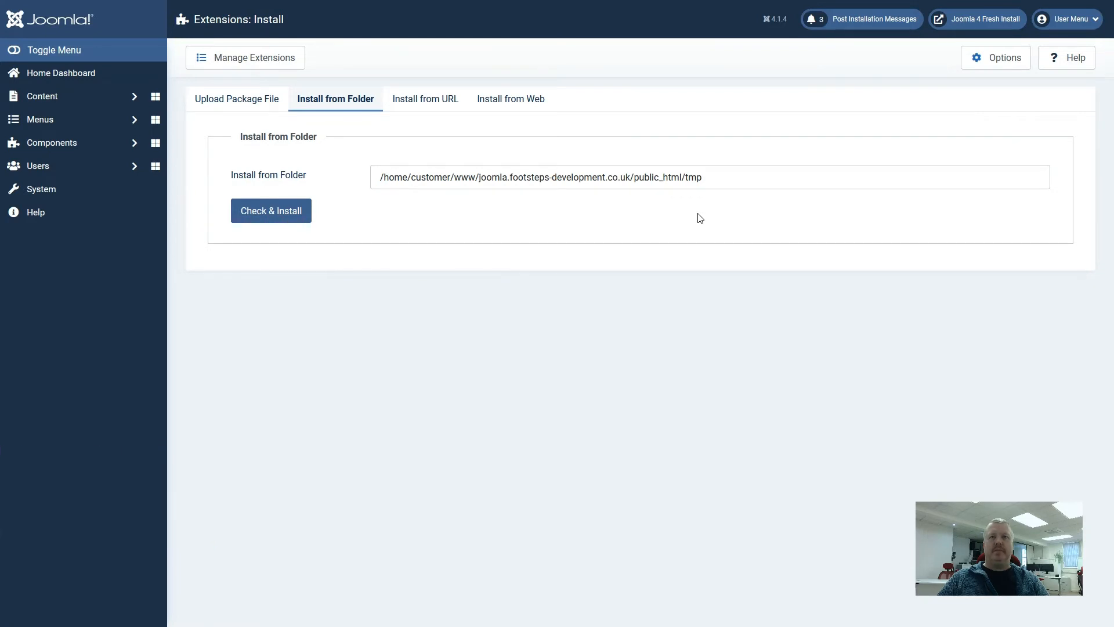
{"action": "double_click", "coordinate": [690, 177]}
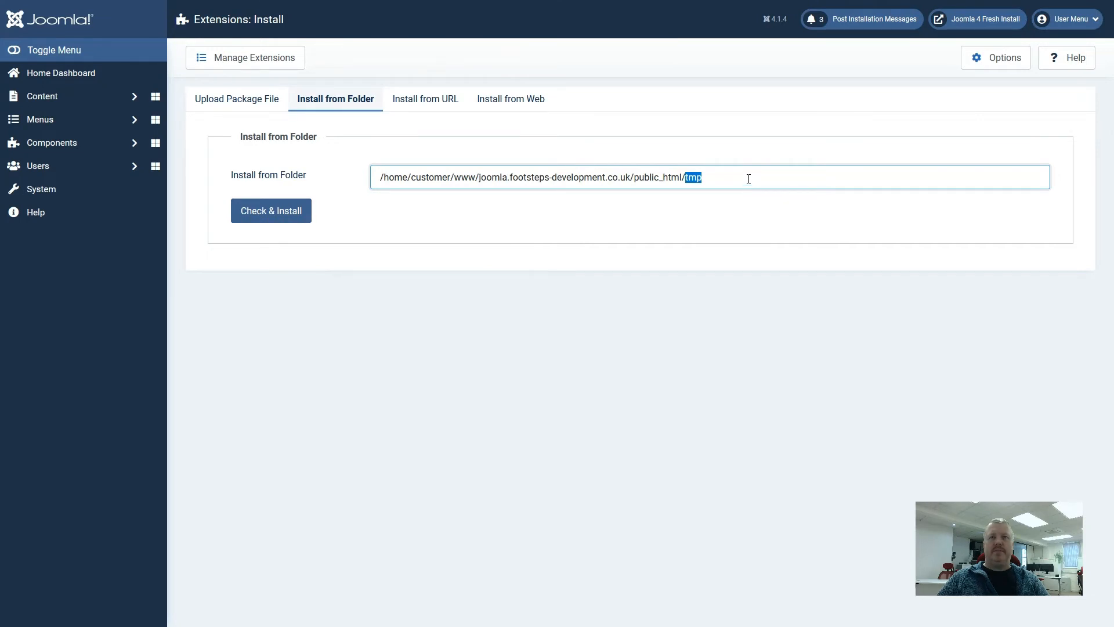
{"action": "left_click", "coordinate": [425, 98]}
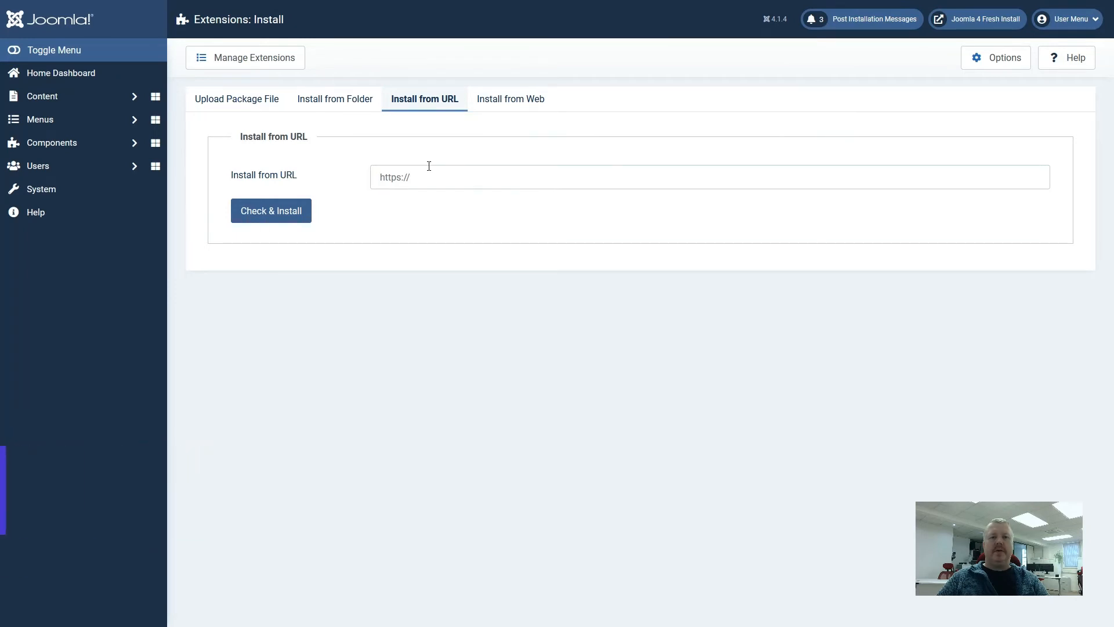
{"action": "mouse_move", "coordinate": [431, 175]}
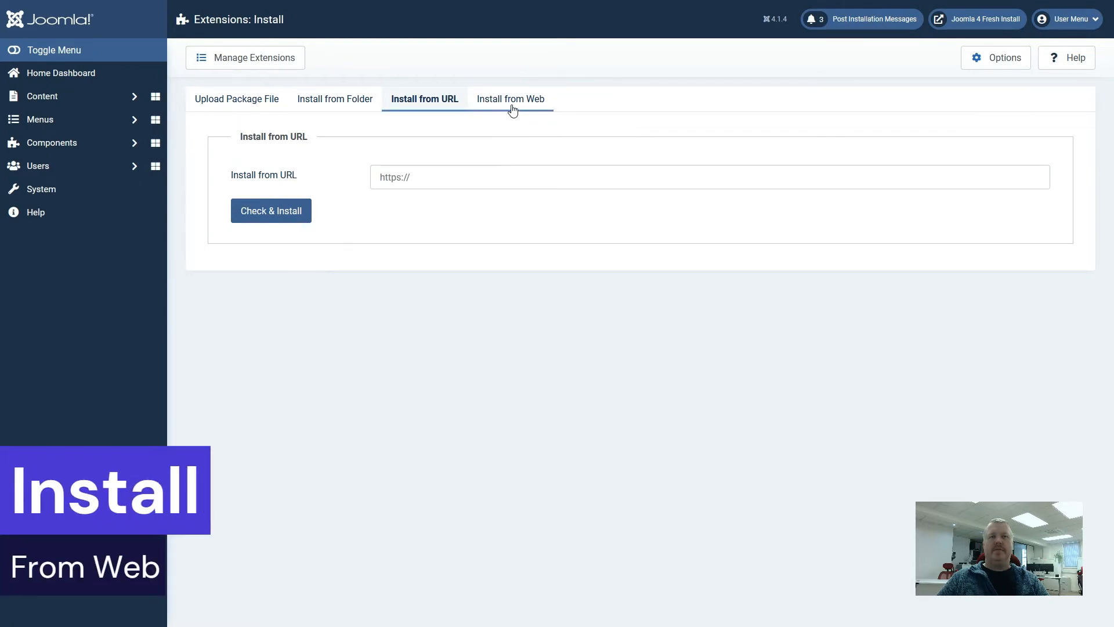
- Load the Install from Web directory showing categories and top extensions like Akeeba Backup and JCE
{"action": "left_click", "coordinate": [509, 98]}
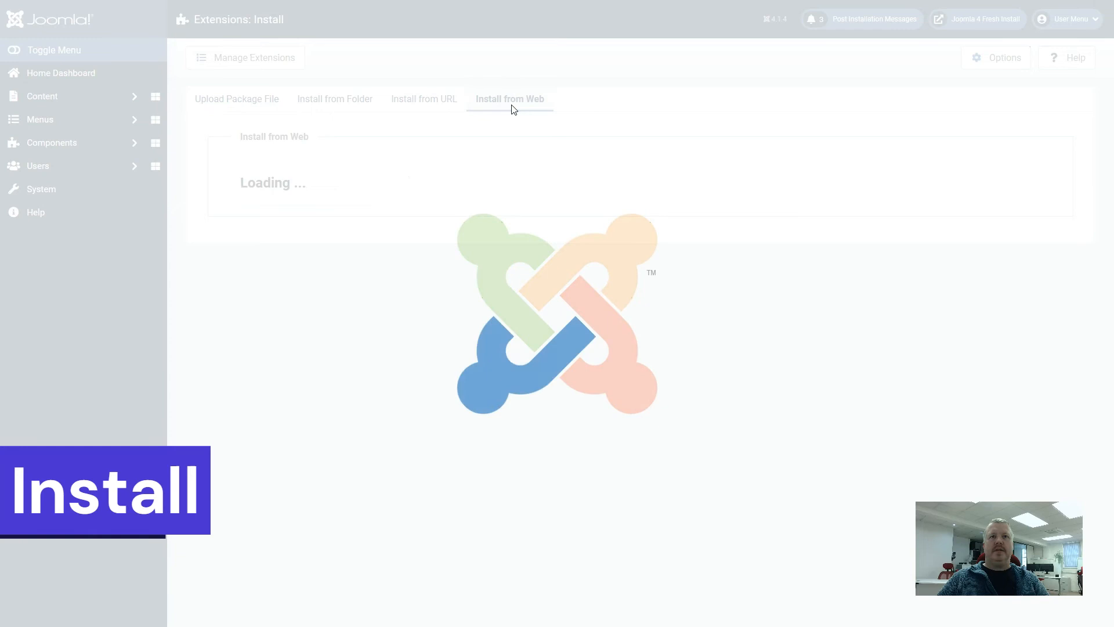
{"action": "left_click", "coordinate": [509, 98]}
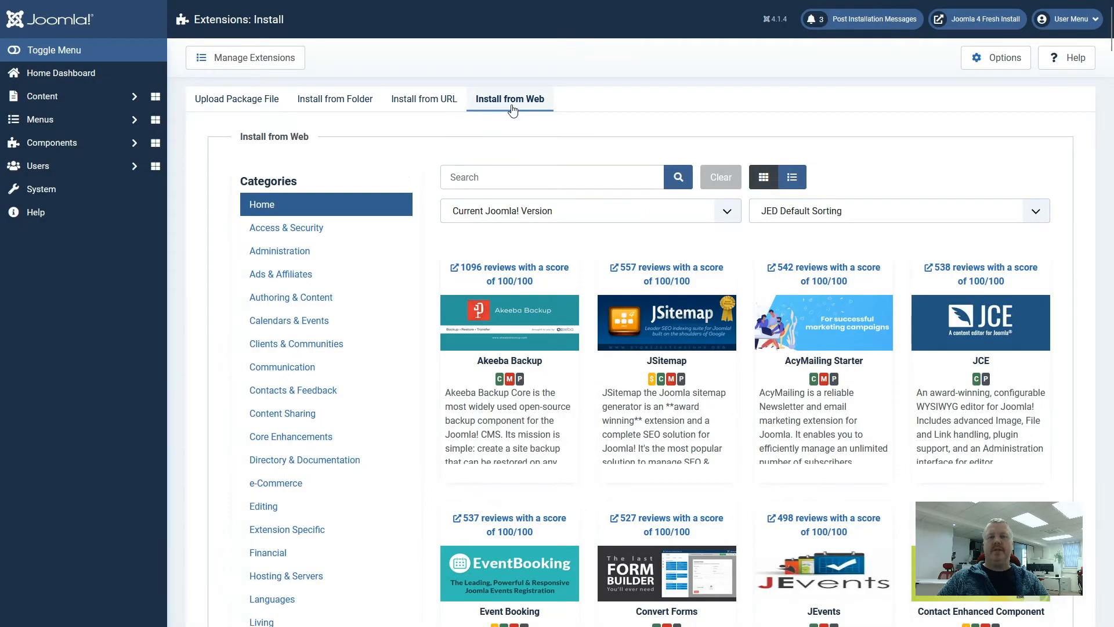
{"action": "mouse_move", "coordinate": [515, 129]}
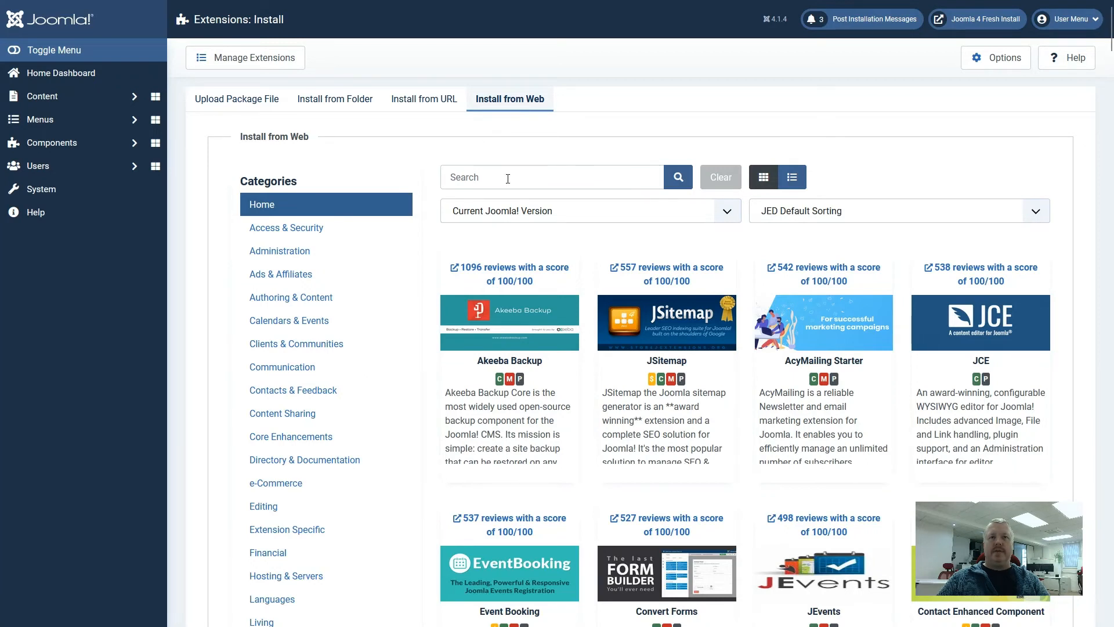
{"action": "left_click", "coordinate": [551, 177]}
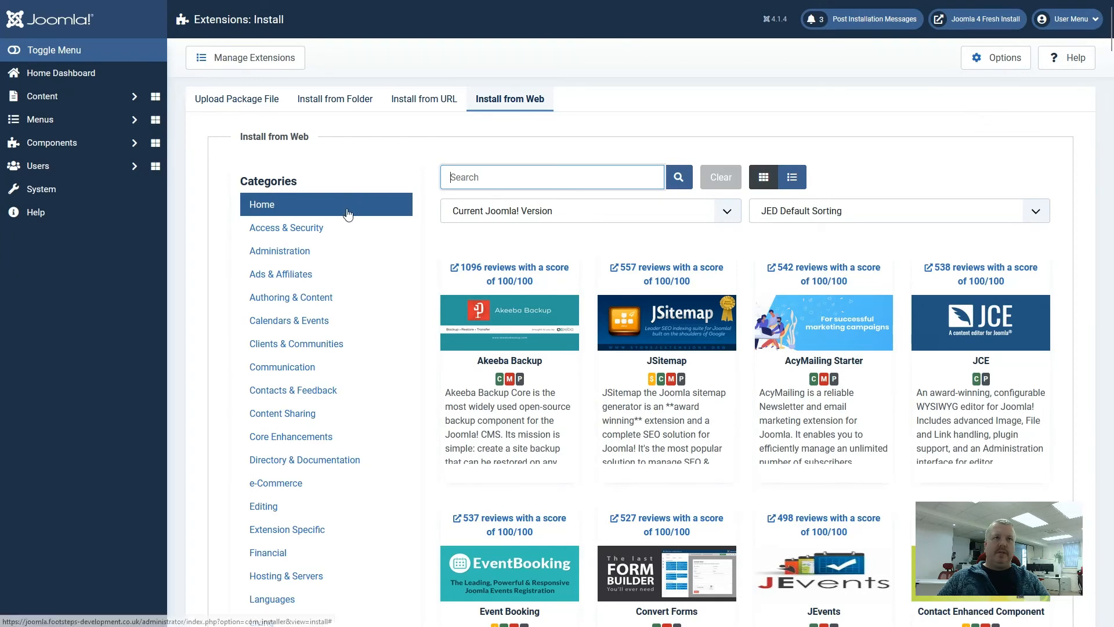
{"action": "mouse_move", "coordinate": [875, 241]}
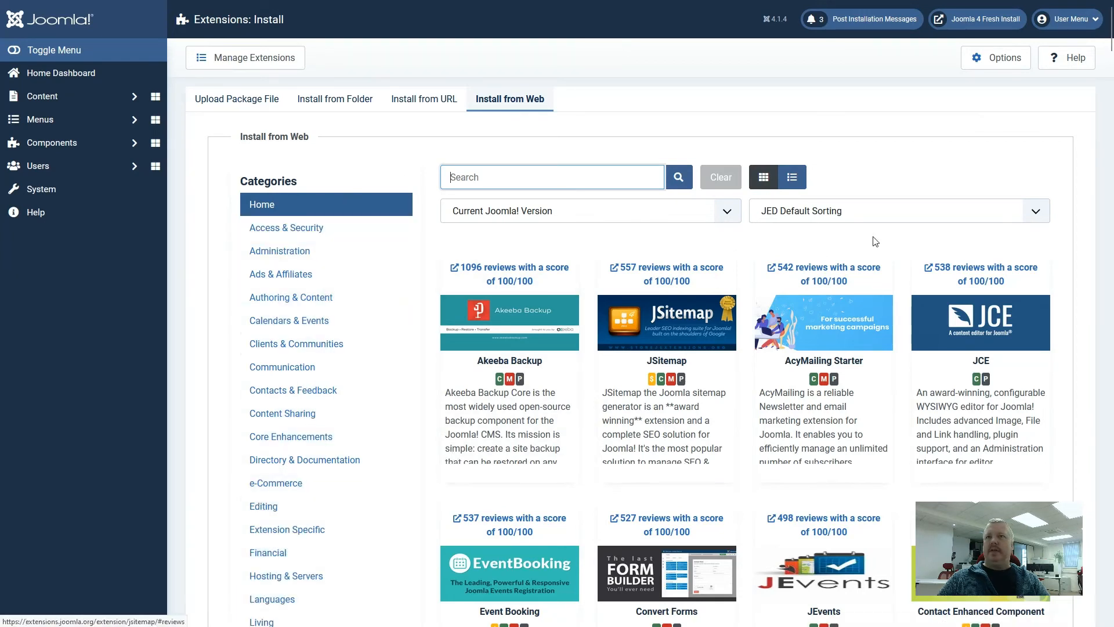
{"action": "left_click", "coordinate": [897, 210]}
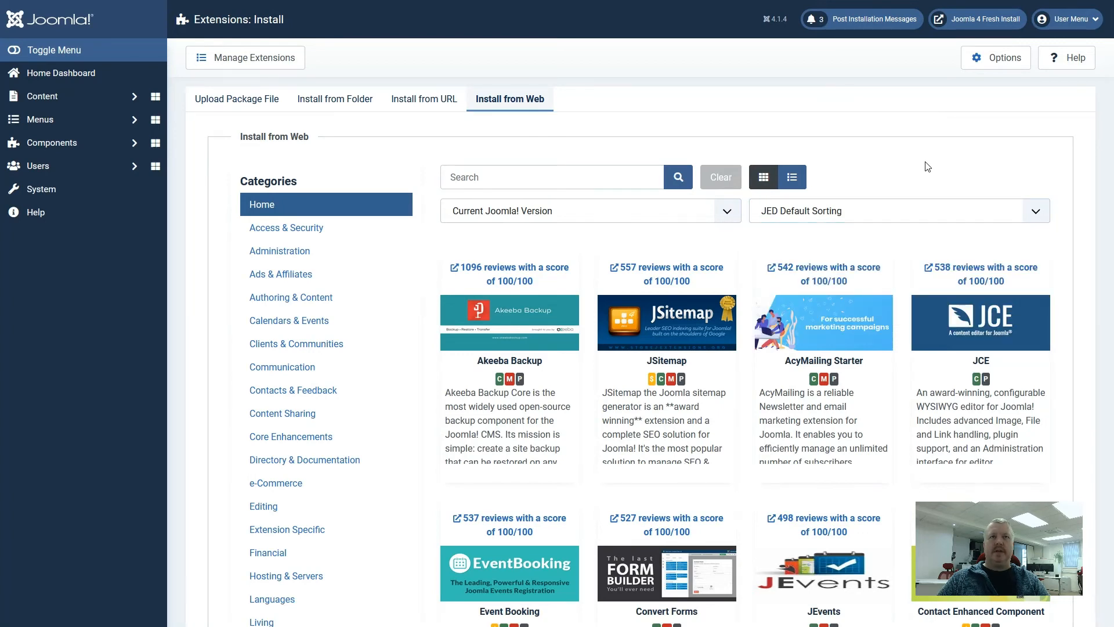
{"action": "mouse_move", "coordinate": [538, 393]}
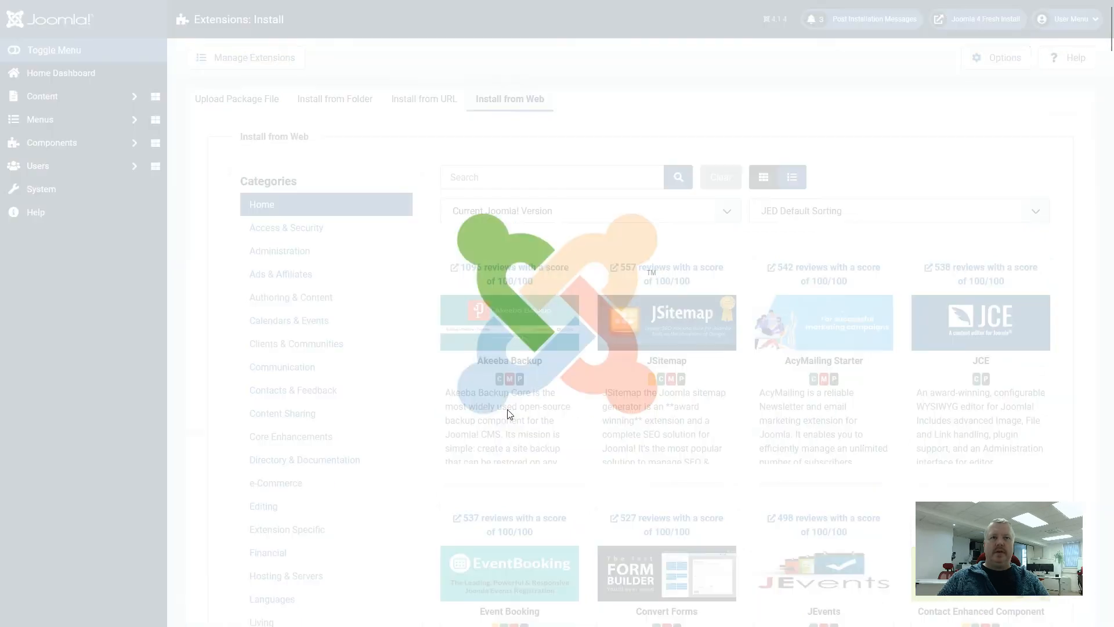
- Open the Akeeba Backup card to view its description and Install option
{"action": "left_click", "coordinate": [509, 320]}
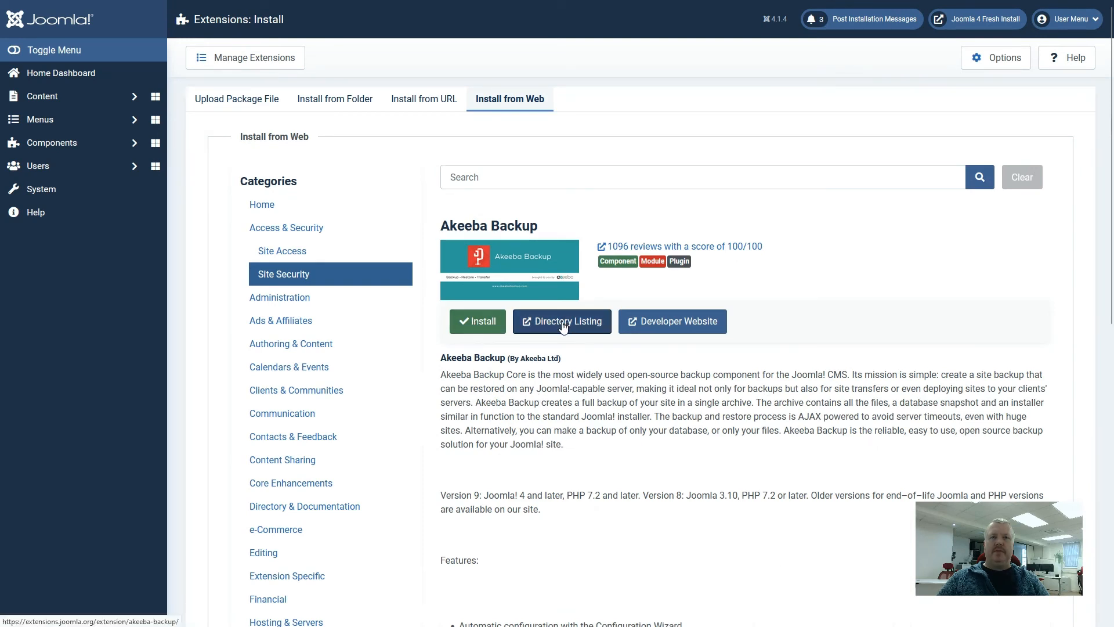
{"action": "mouse_move", "coordinate": [671, 321]}
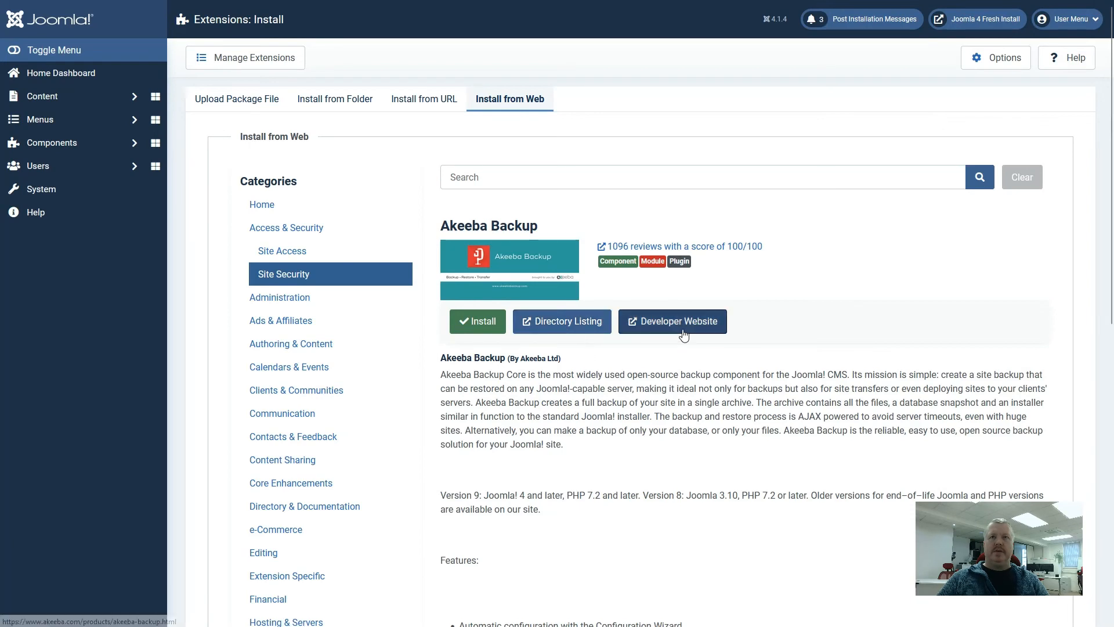
{"action": "mouse_move", "coordinate": [687, 329]}
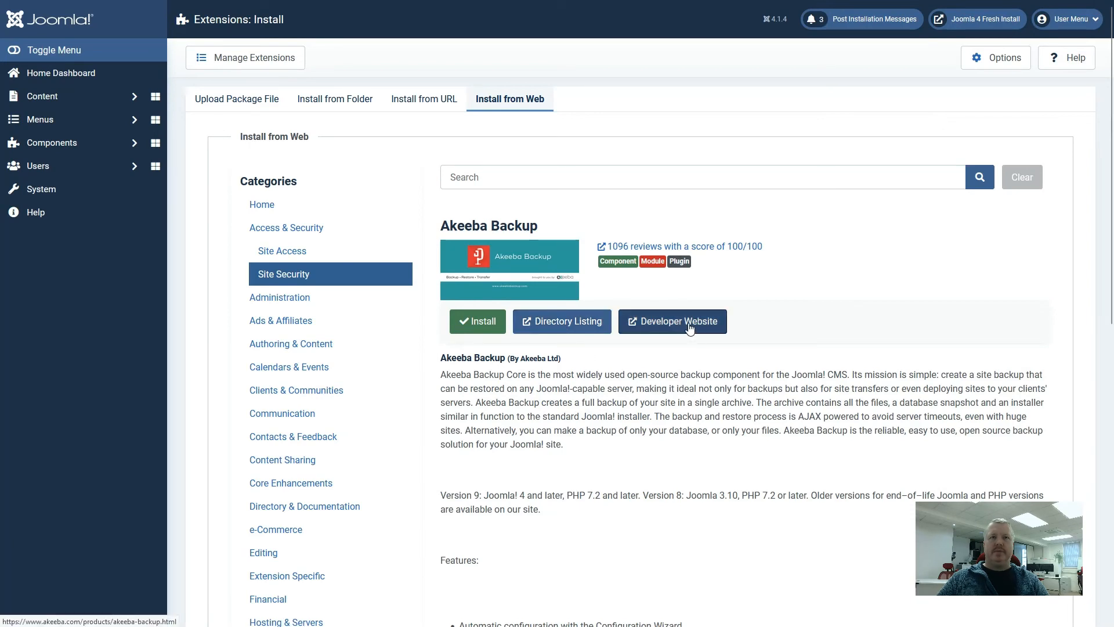